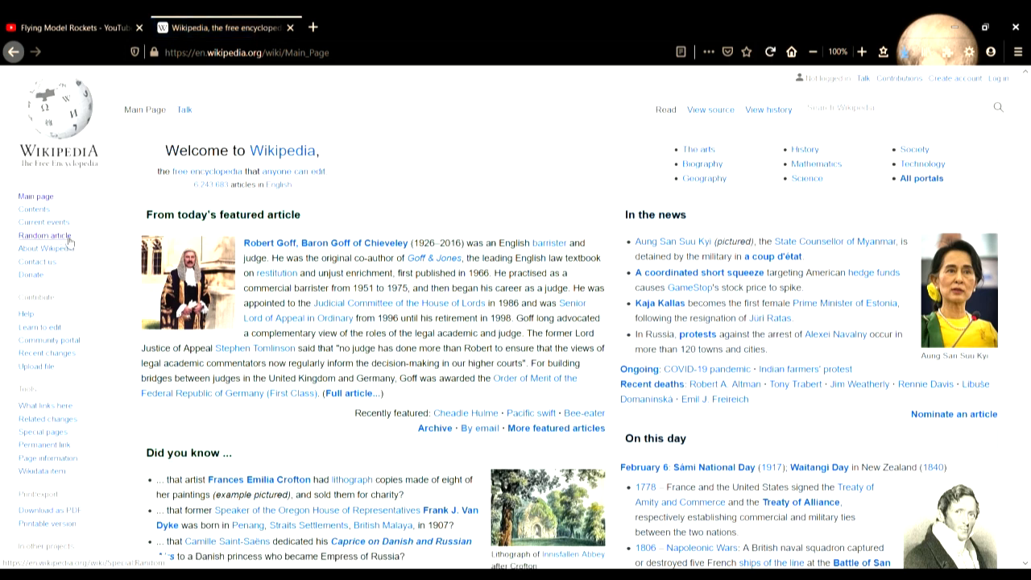
- Cycle through several random Wikipedia articles until the Fromohio album article loads, and skim it
left_click(770, 52)
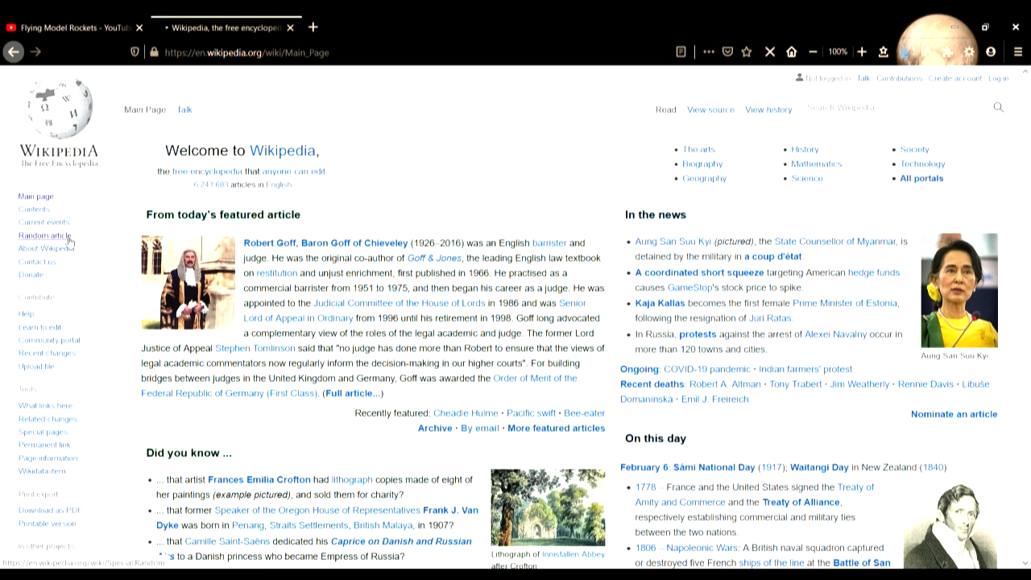
left_click(46, 236)
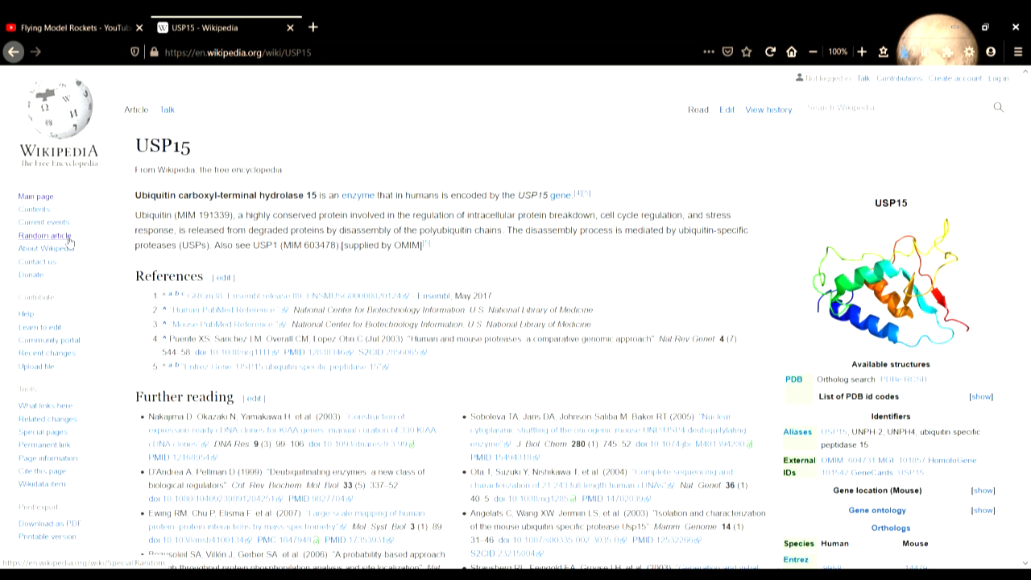
left_click(45, 235)
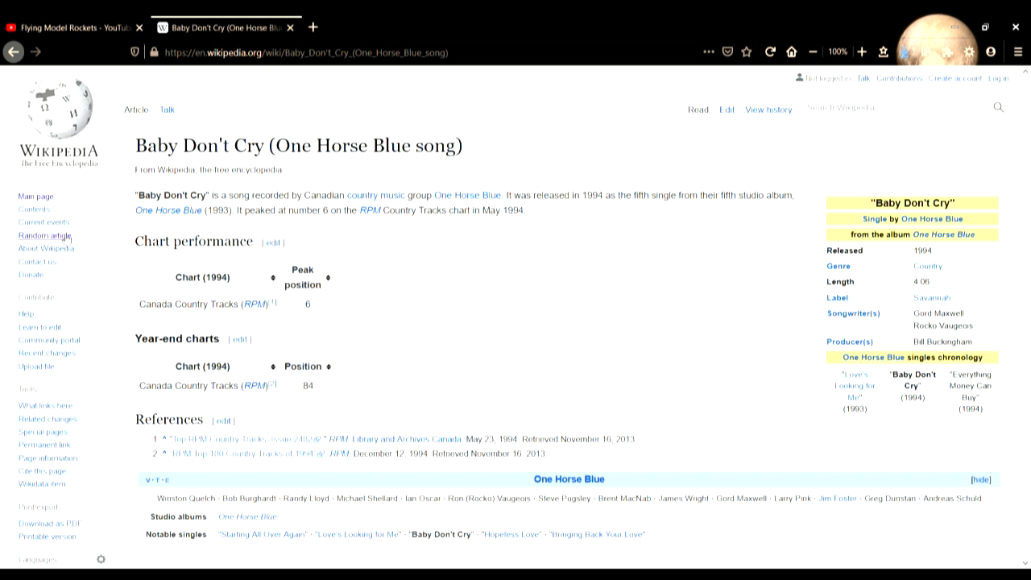
left_click(42, 236)
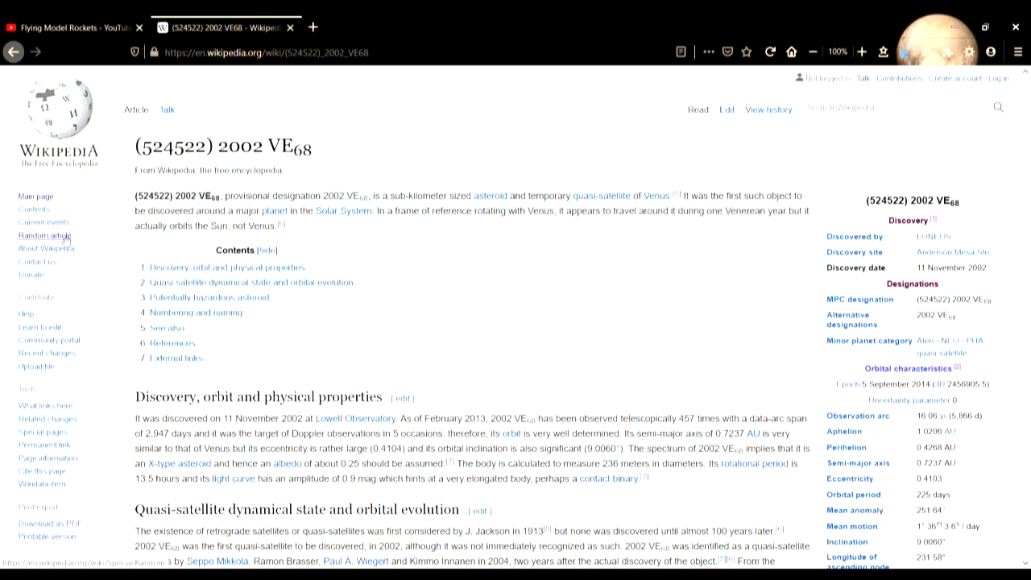
mouse_move(358, 306)
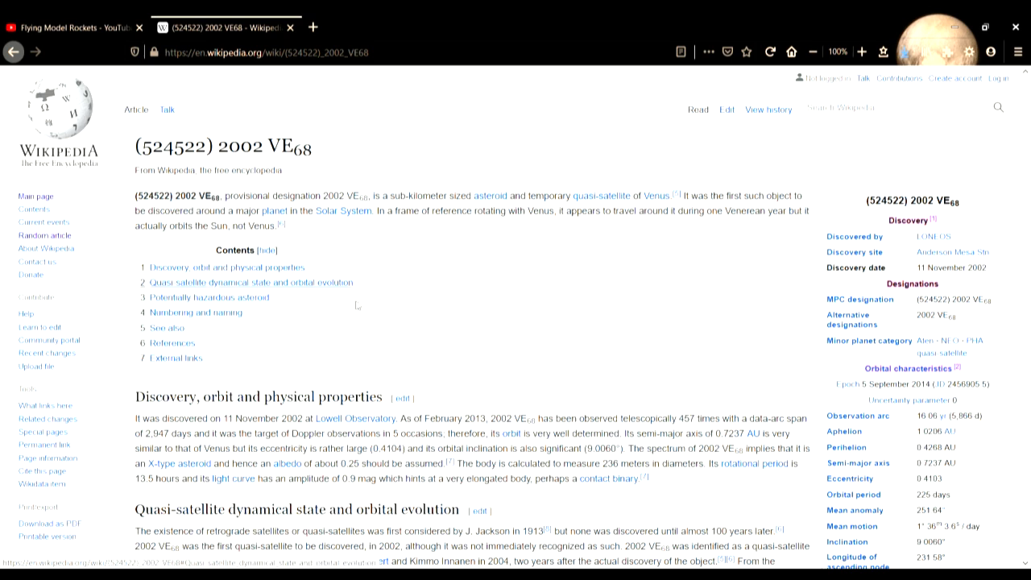
scroll("down", 3)
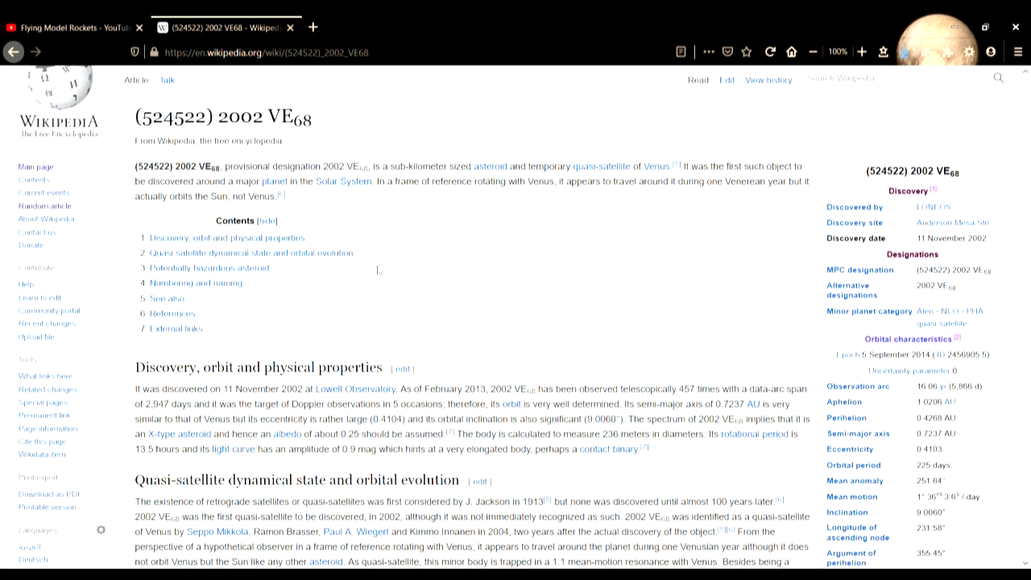
scroll("down", 3)
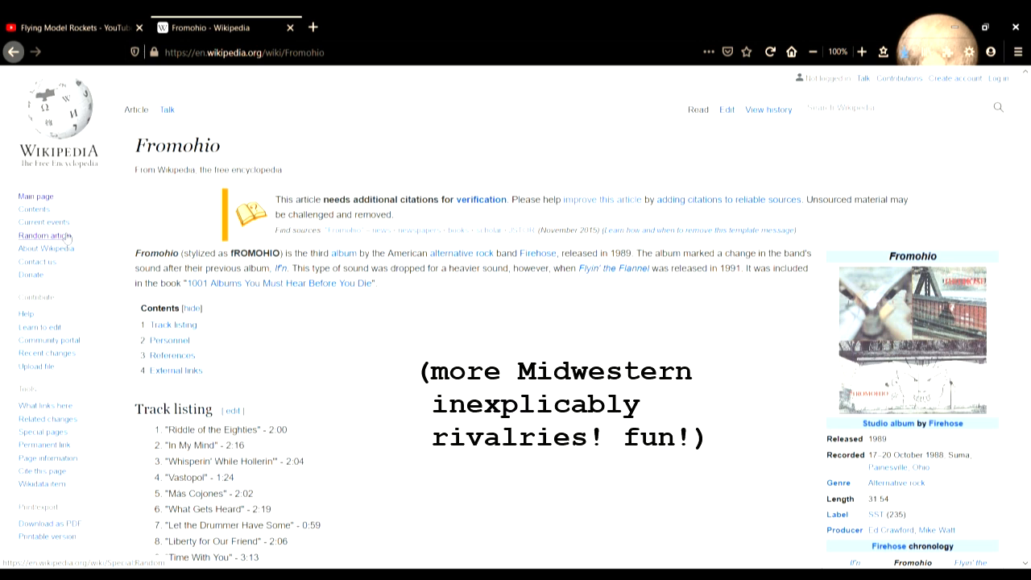
- Load the Canada warbler article and view its male warbler photo enlarged
left_click(44, 235)
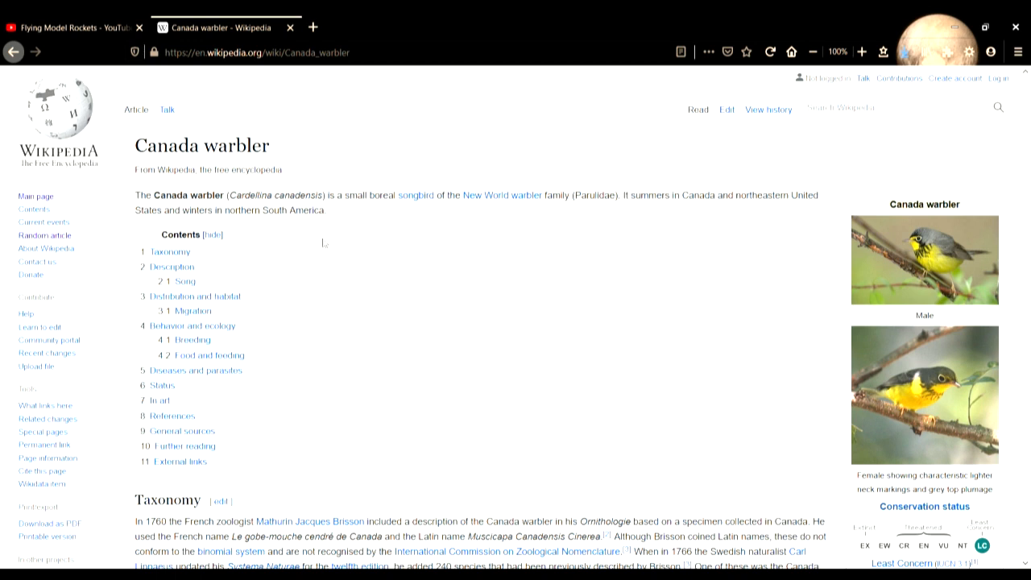
mouse_move(835, 287)
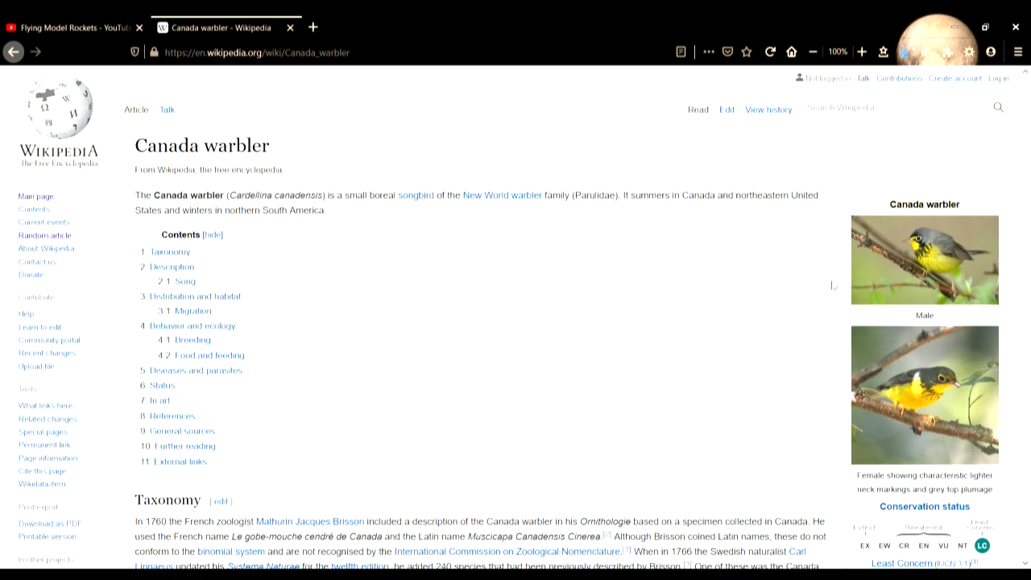
mouse_move(903, 272)
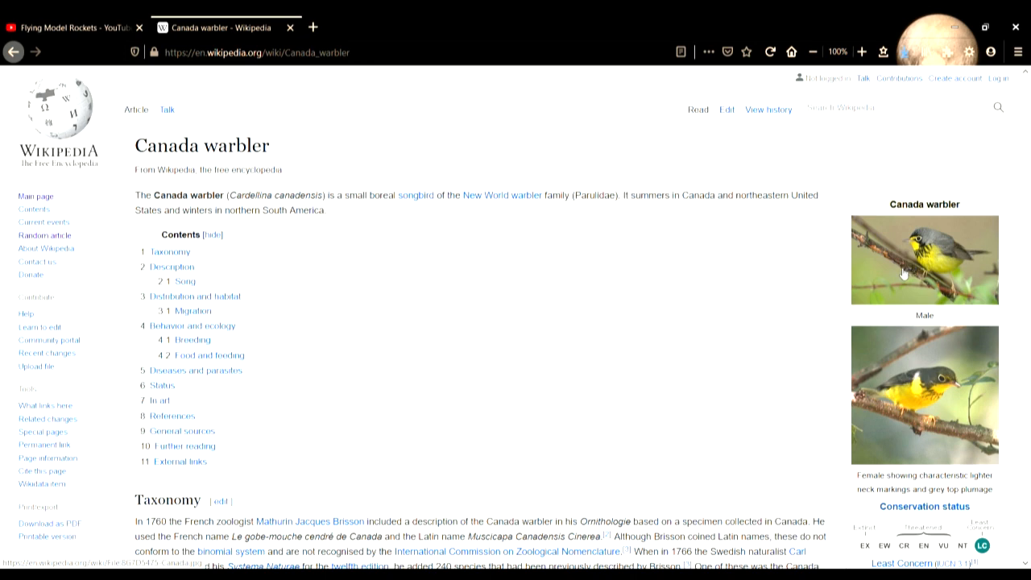
left_click(925, 260)
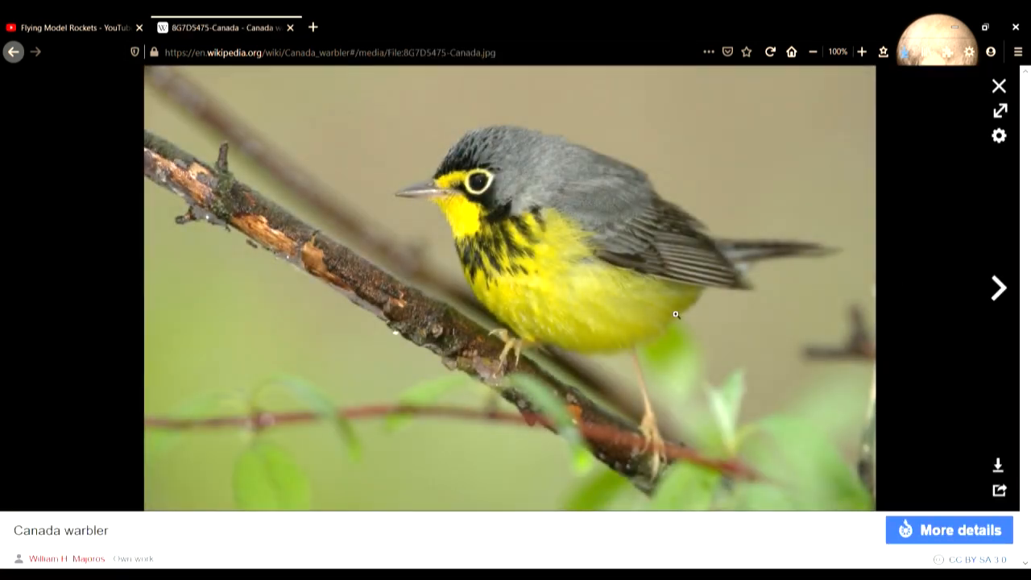
mouse_move(496, 329)
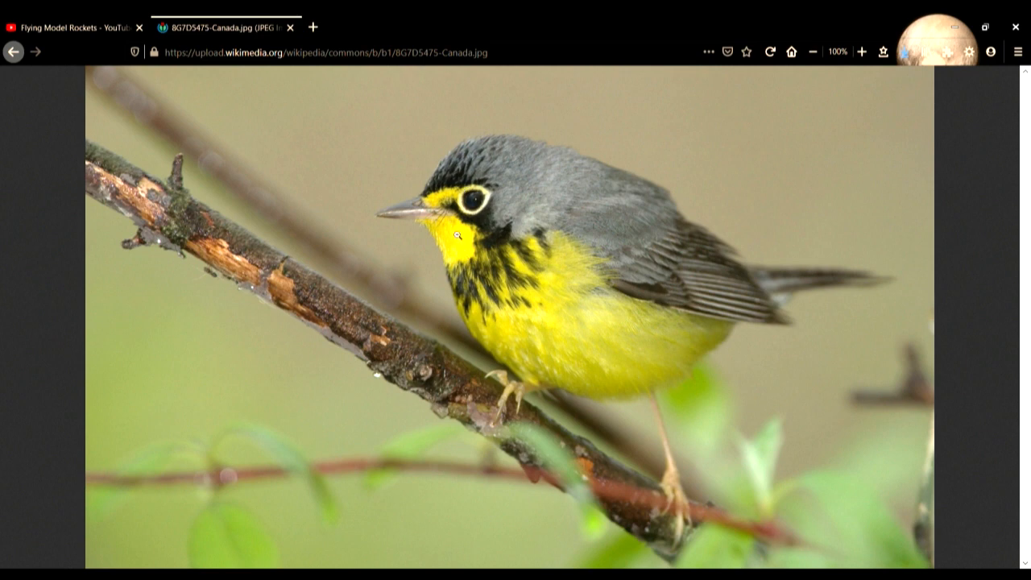
mouse_move(672, 296)
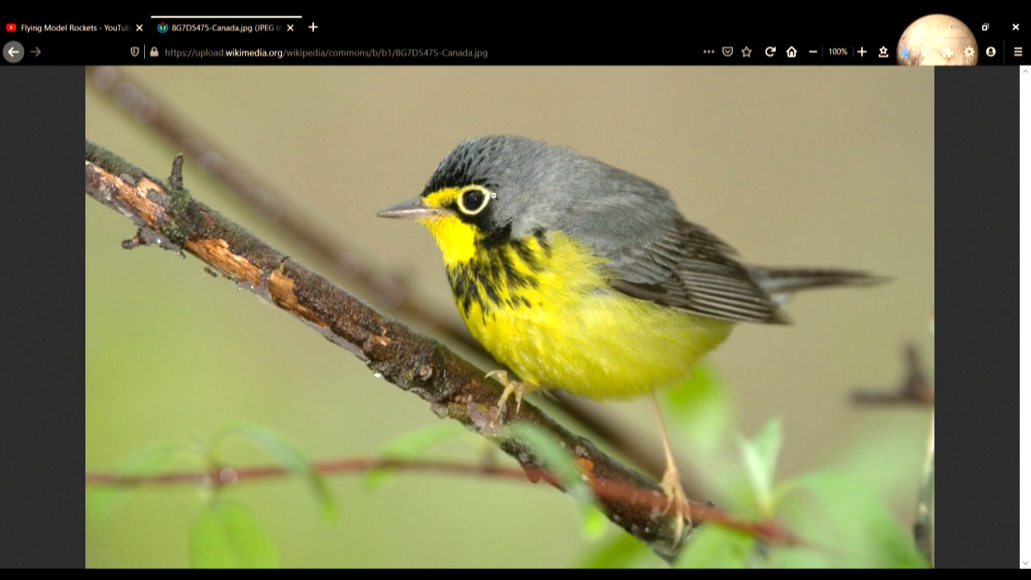
- Return to the Canada warbler article and skim down through it and back up
left_click(13, 51)
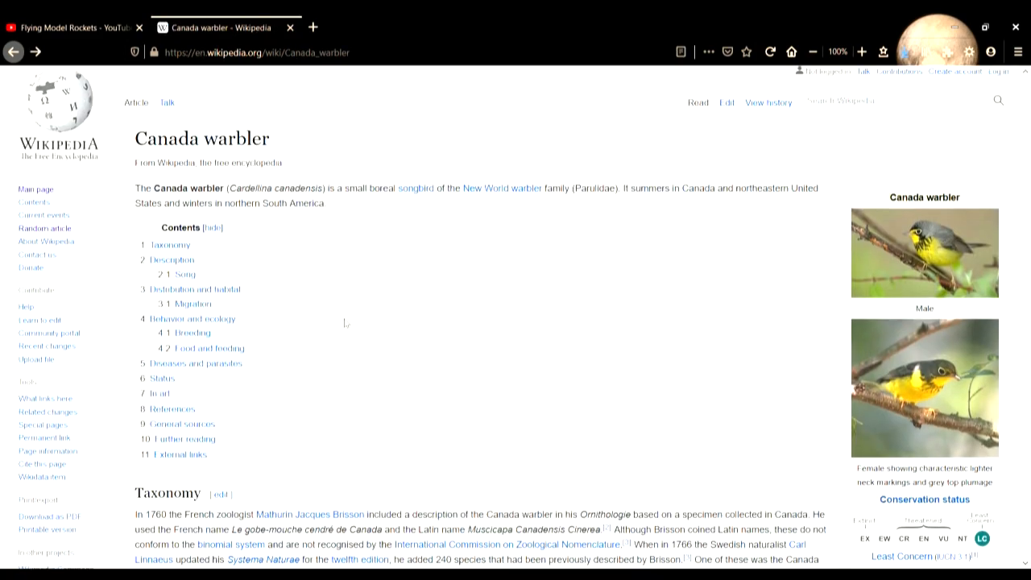
scroll("down", 3)
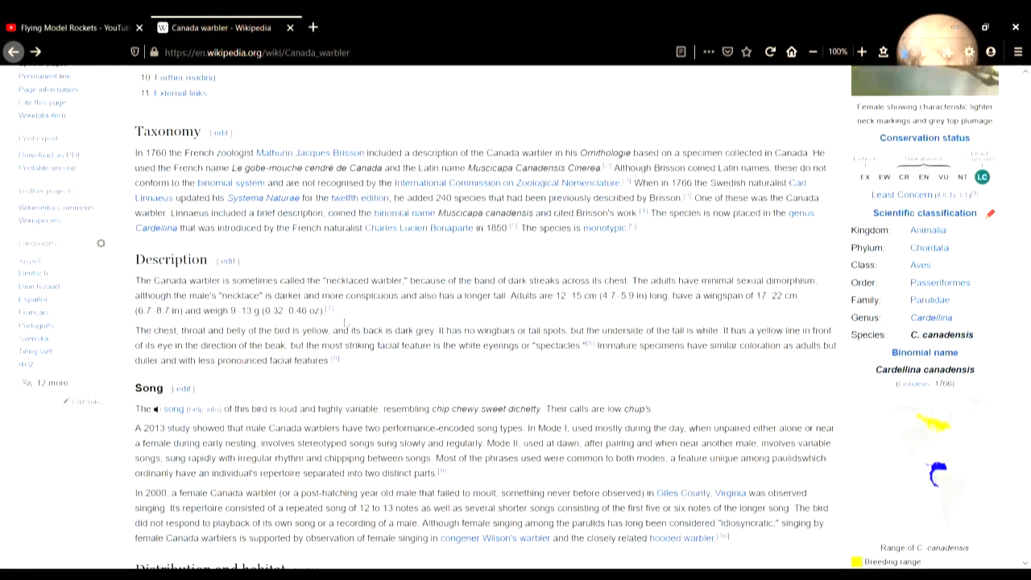
scroll("down", 3)
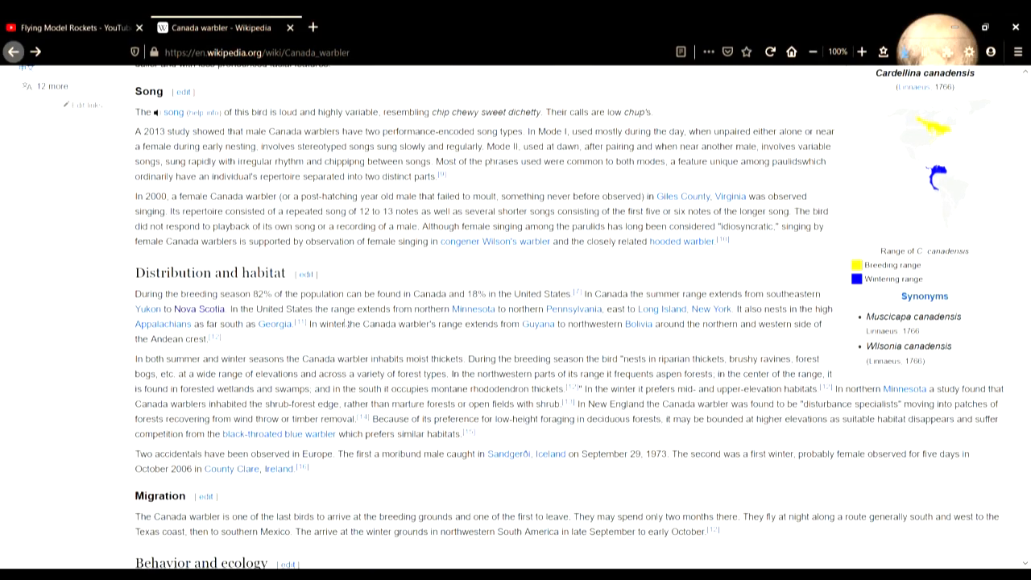
scroll("down", 3)
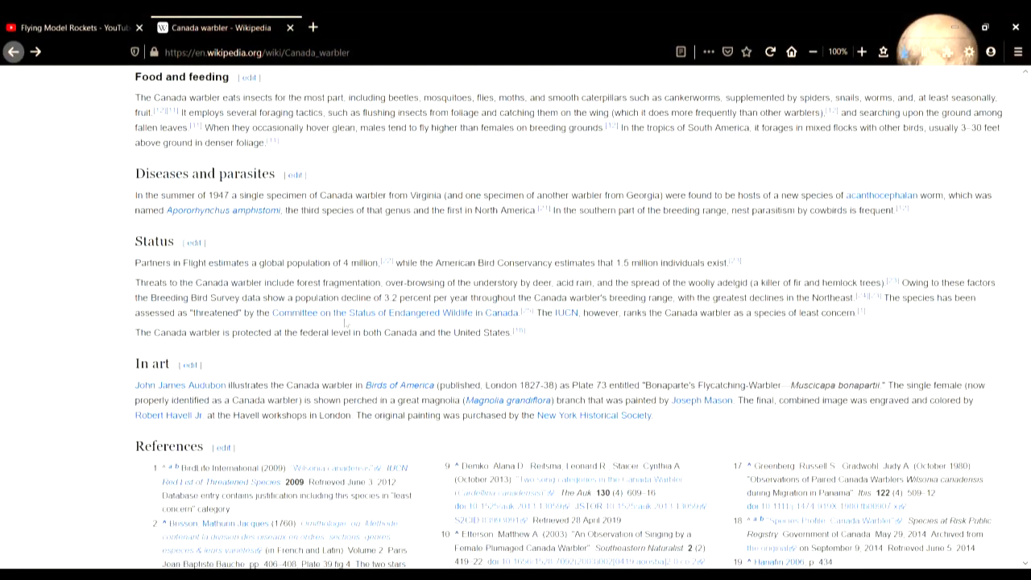
scroll("up", 3)
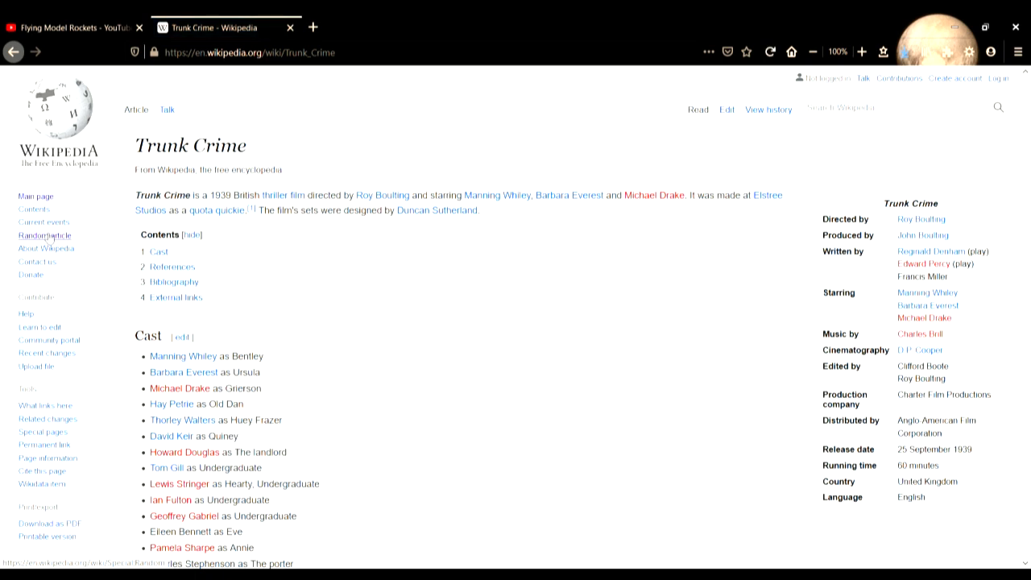
- Cycle through more random articles, including Kagganagi and Dmitry Shishkin, landing on Heterodyne (poetry)
scroll("down", 3)
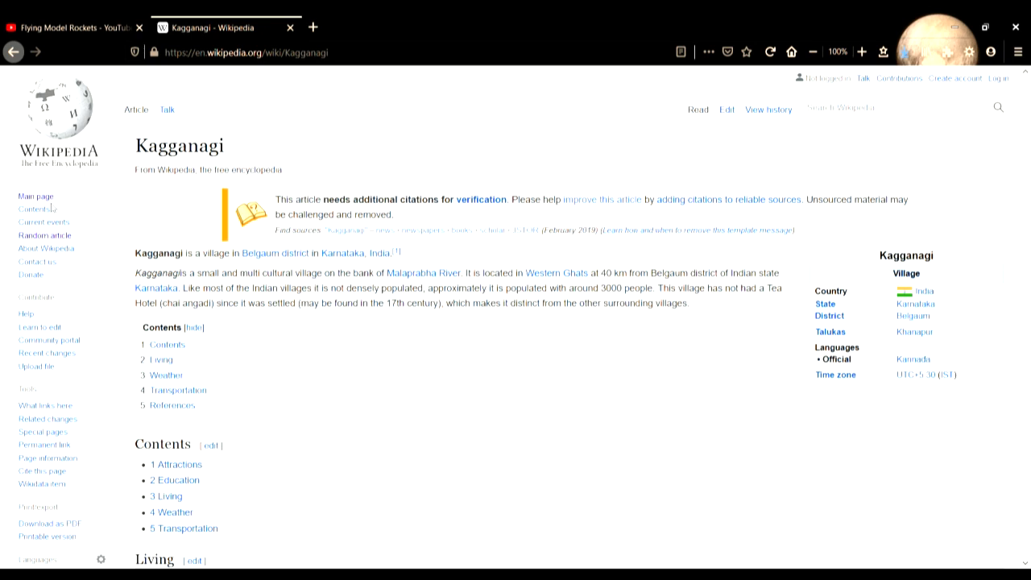
left_click(45, 235)
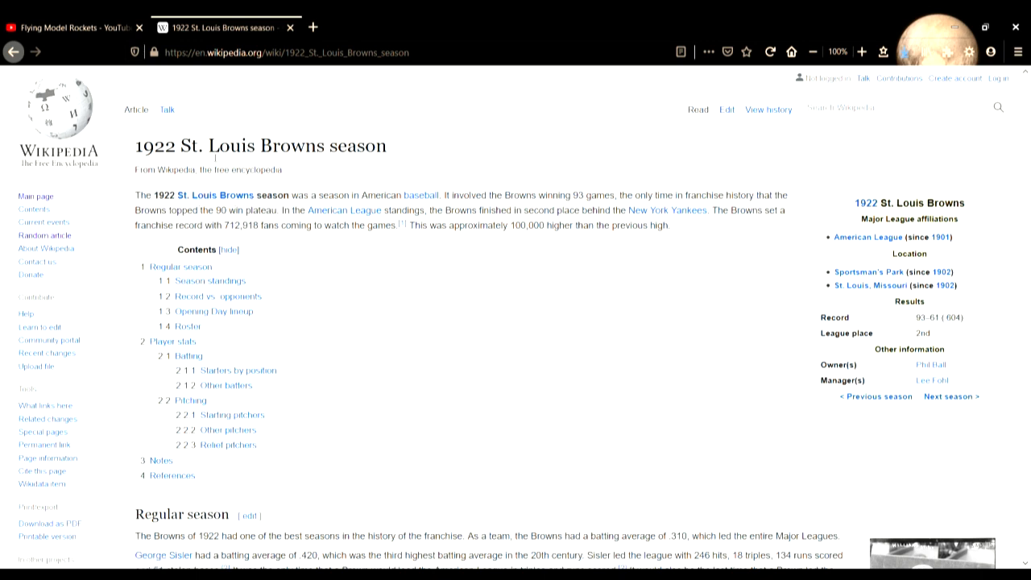
scroll("down", 3)
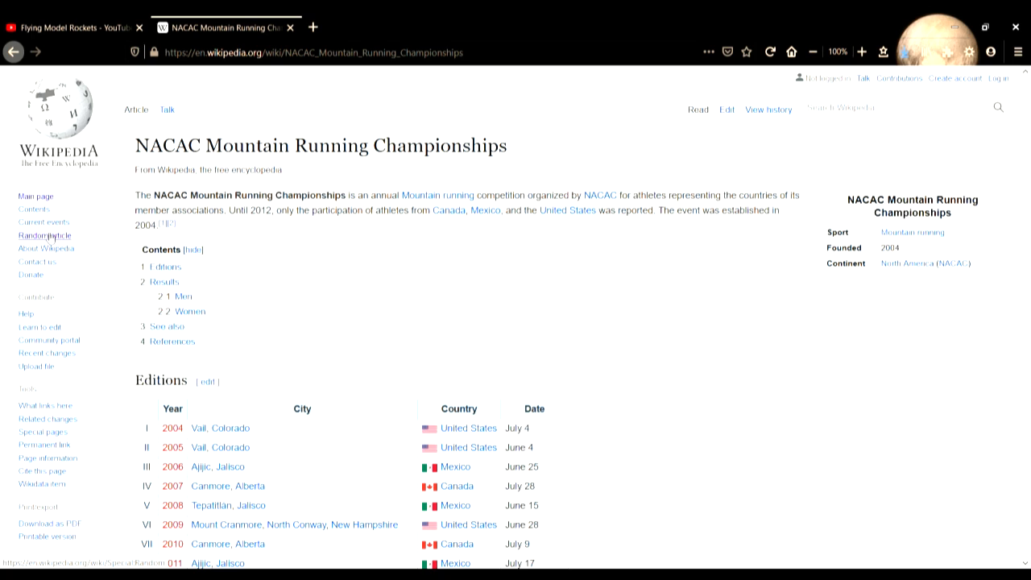
left_click(45, 235)
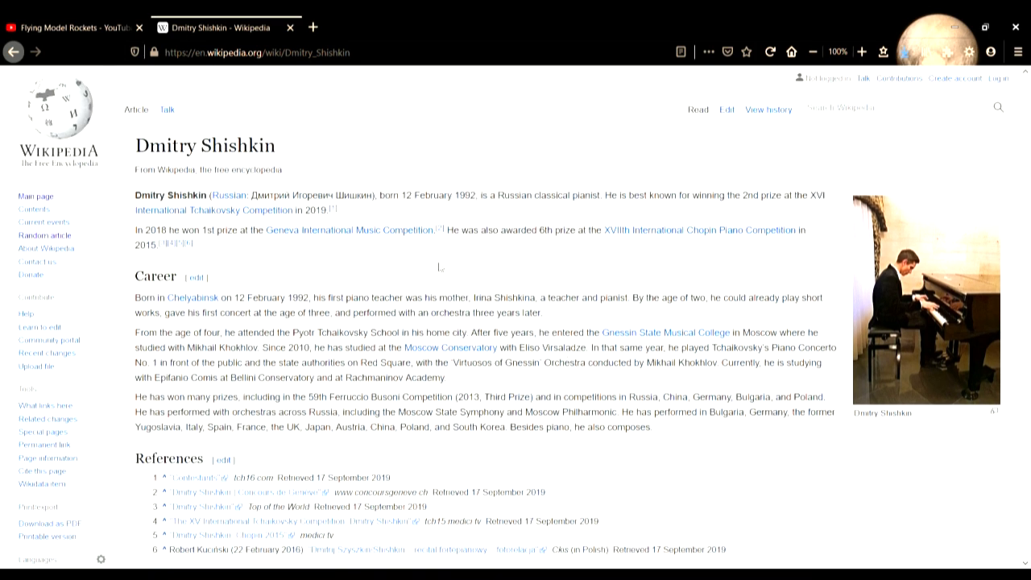
mouse_move(43, 235)
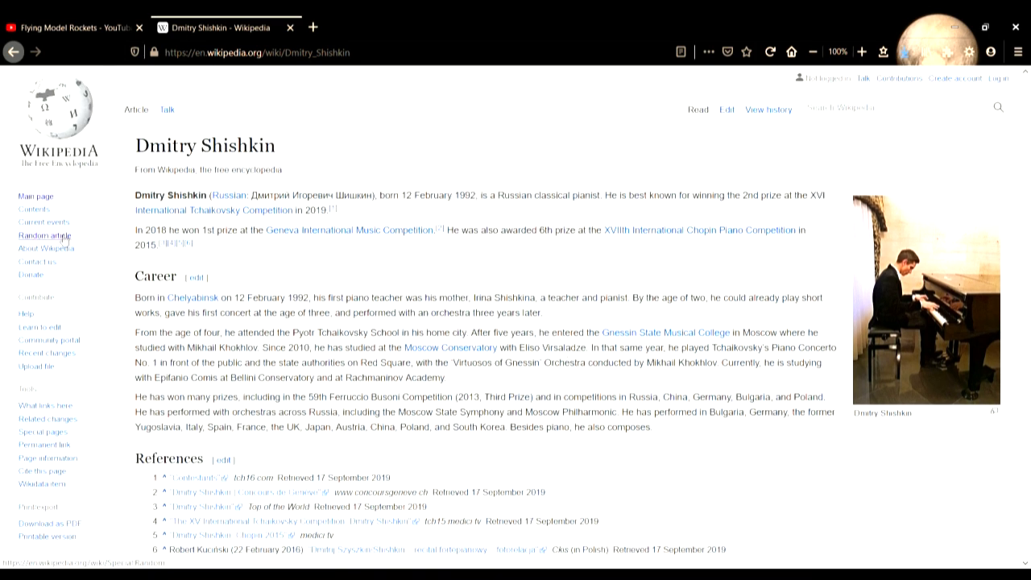
left_click(44, 235)
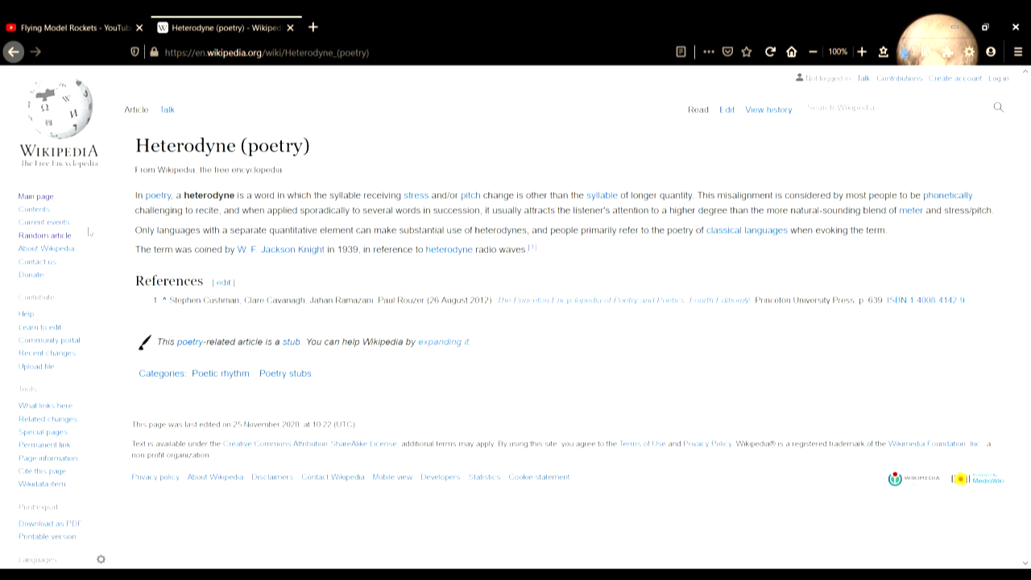
- Skim the Disability in Uruguay article, then move on to the 1978–79 Home Counties League article
left_click(45, 235)
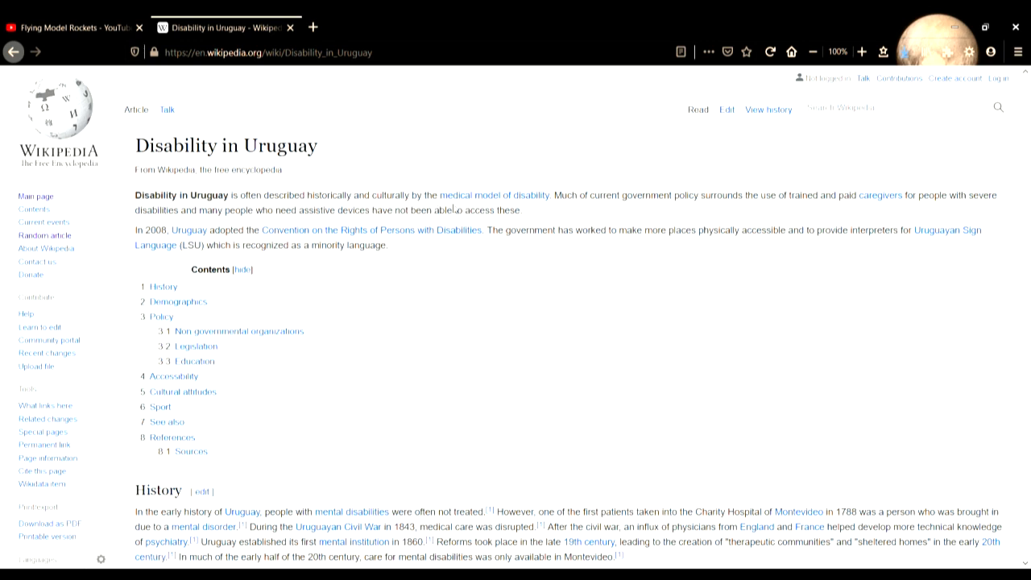
mouse_move(494, 195)
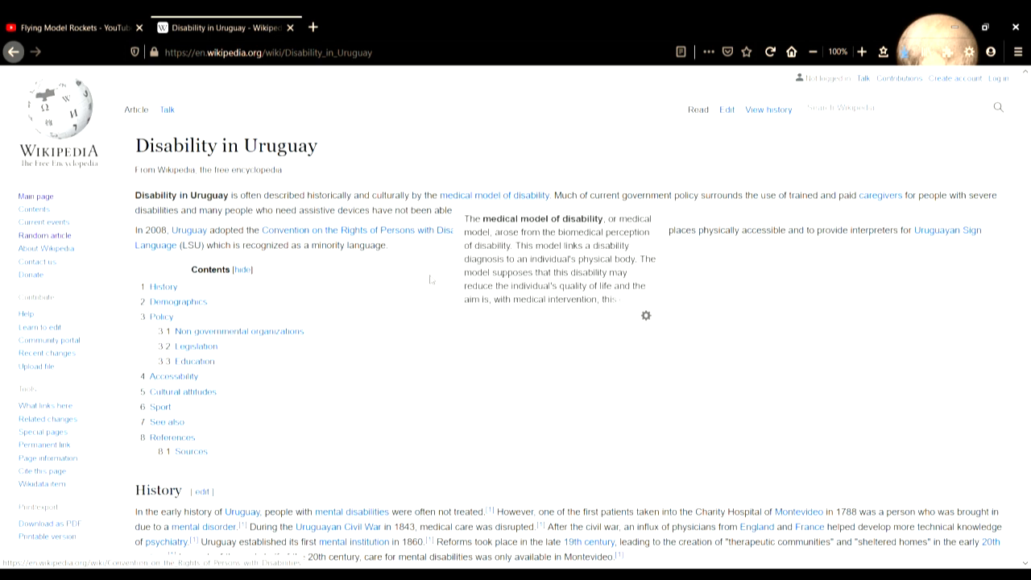
scroll("down", 3)
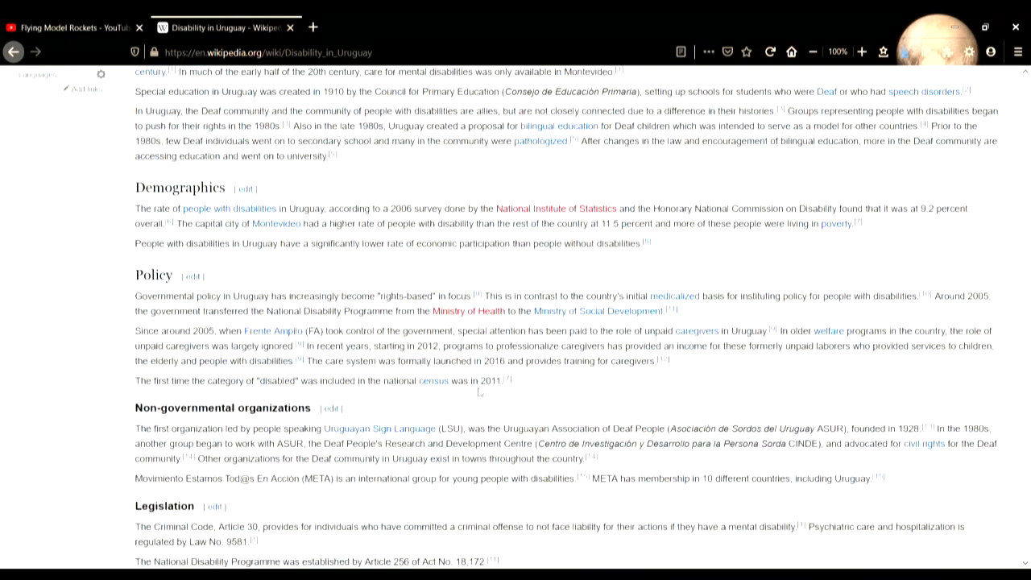
scroll("up", 3)
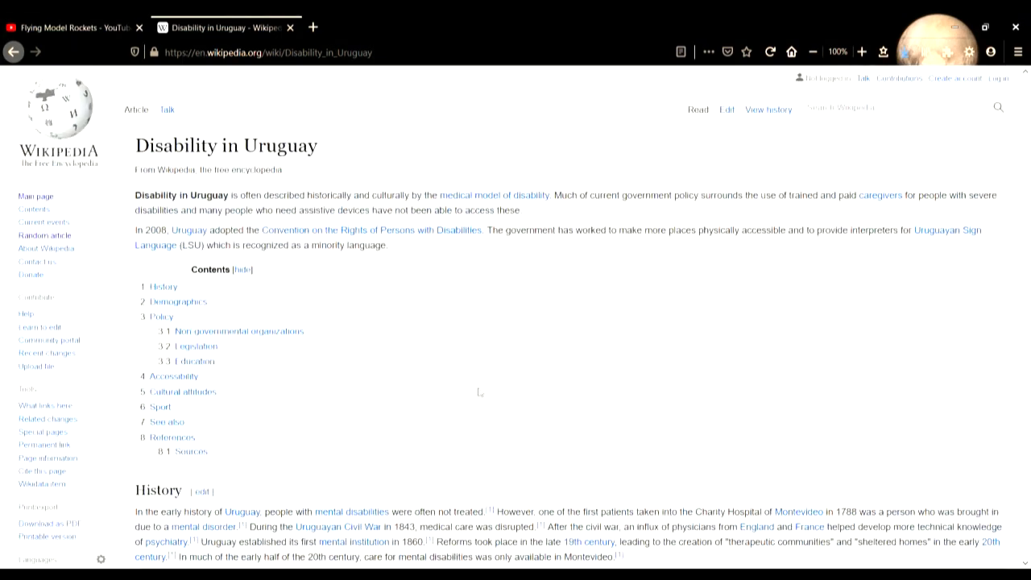
scroll("down", 3)
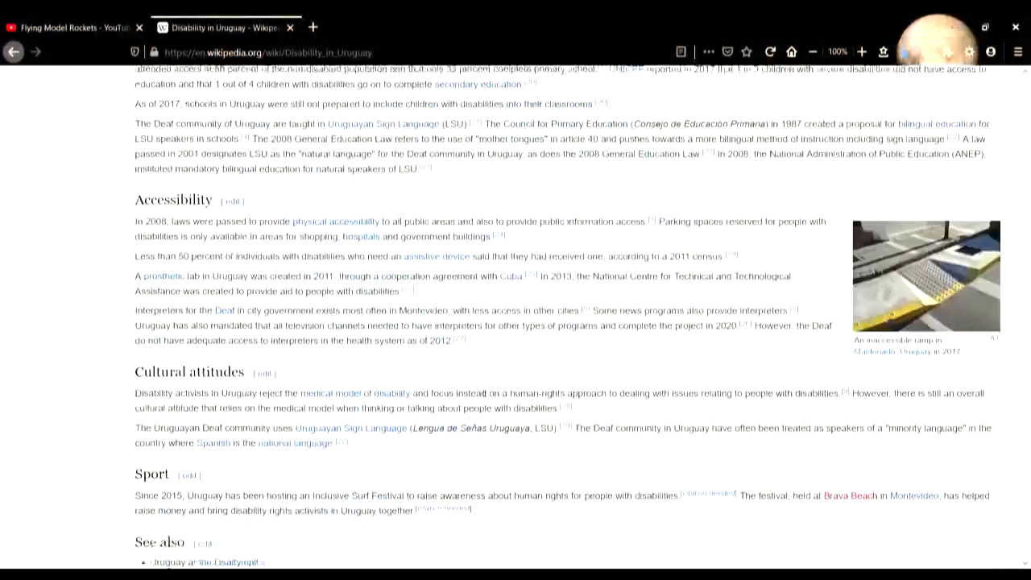
scroll("up", 3)
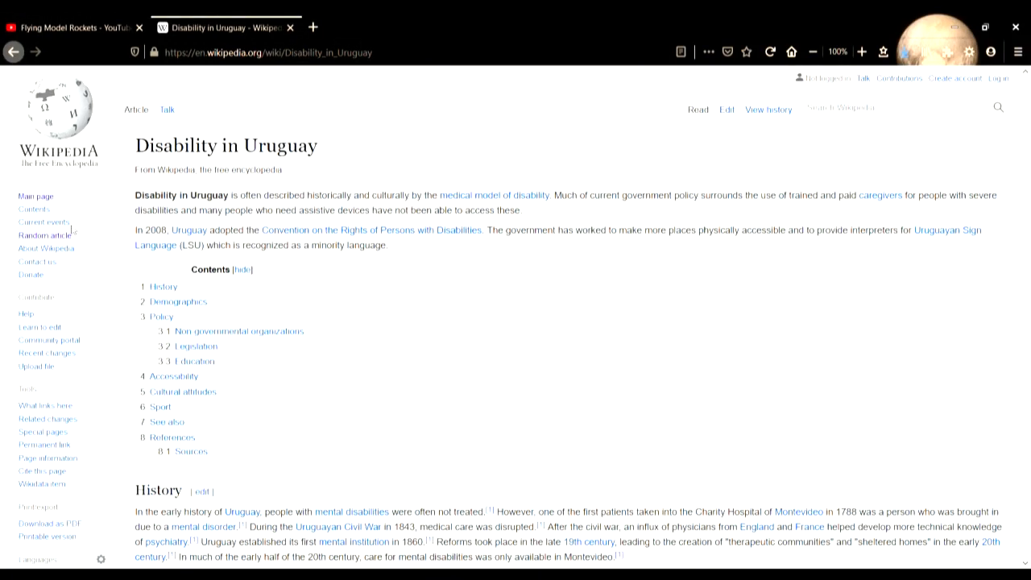
left_click(45, 235)
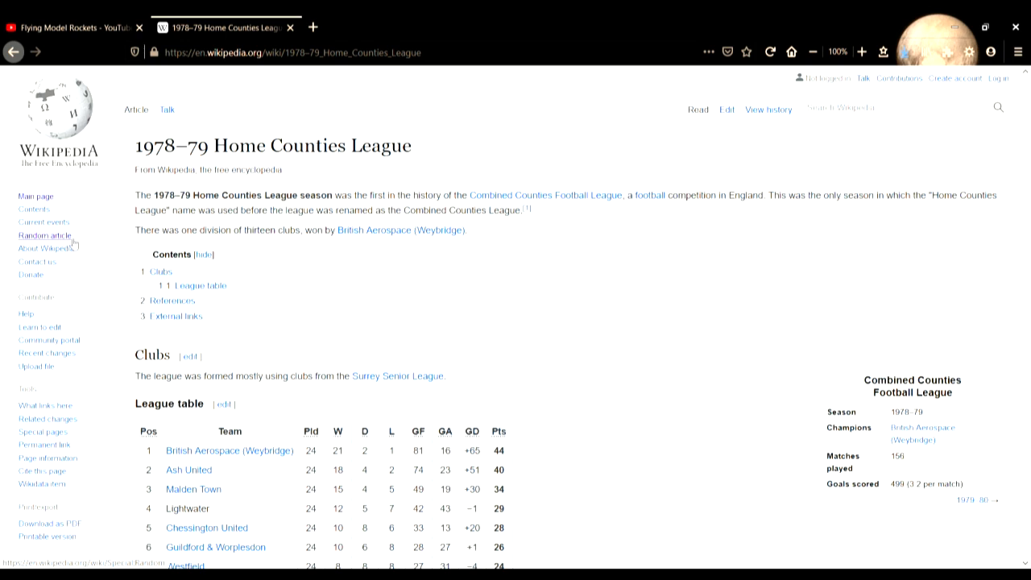
- Load two more random articles, stopping at West Point Formation before Alvin Sarmiento
left_click(45, 235)
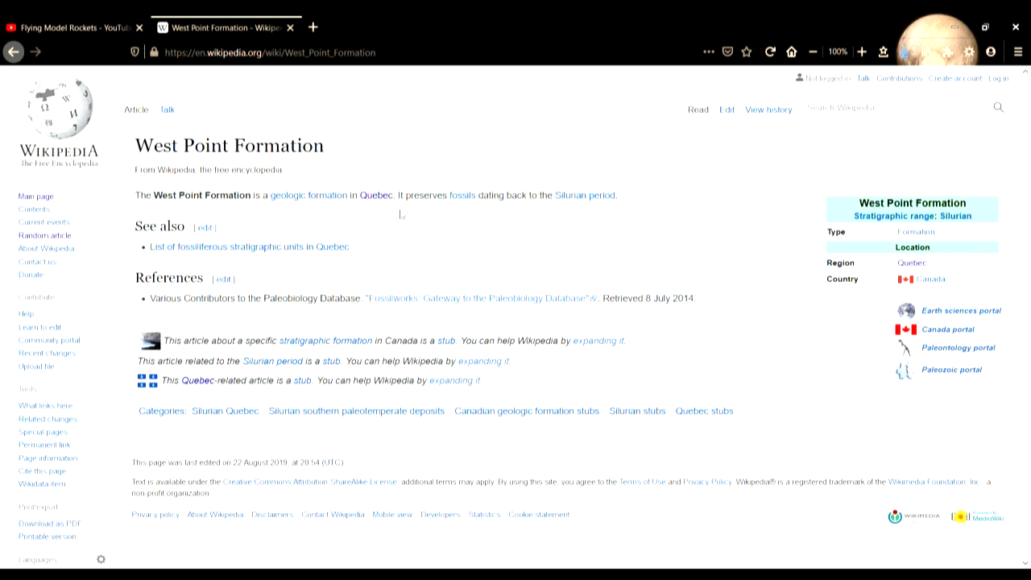
mouse_move(423, 212)
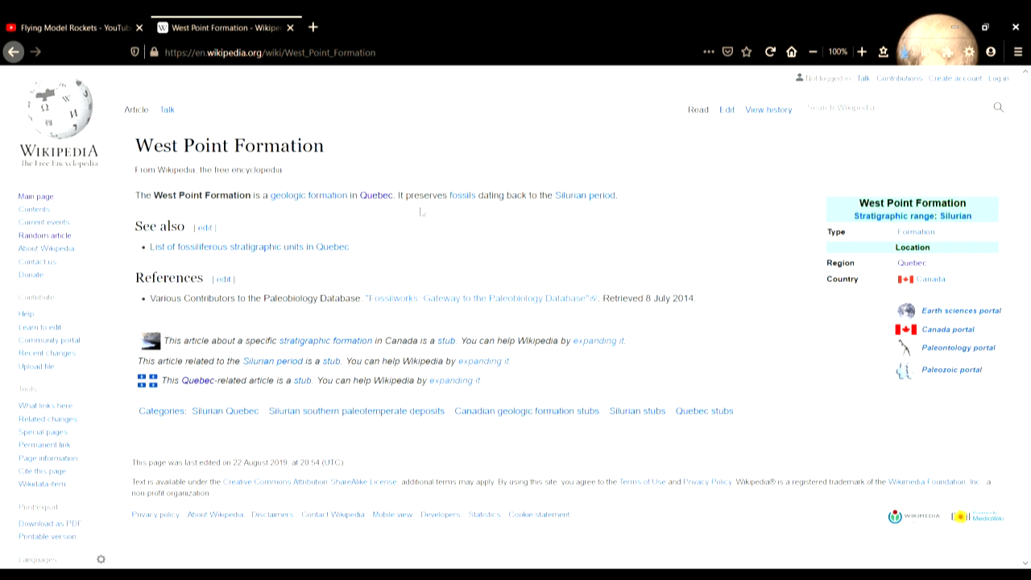
mouse_move(438, 161)
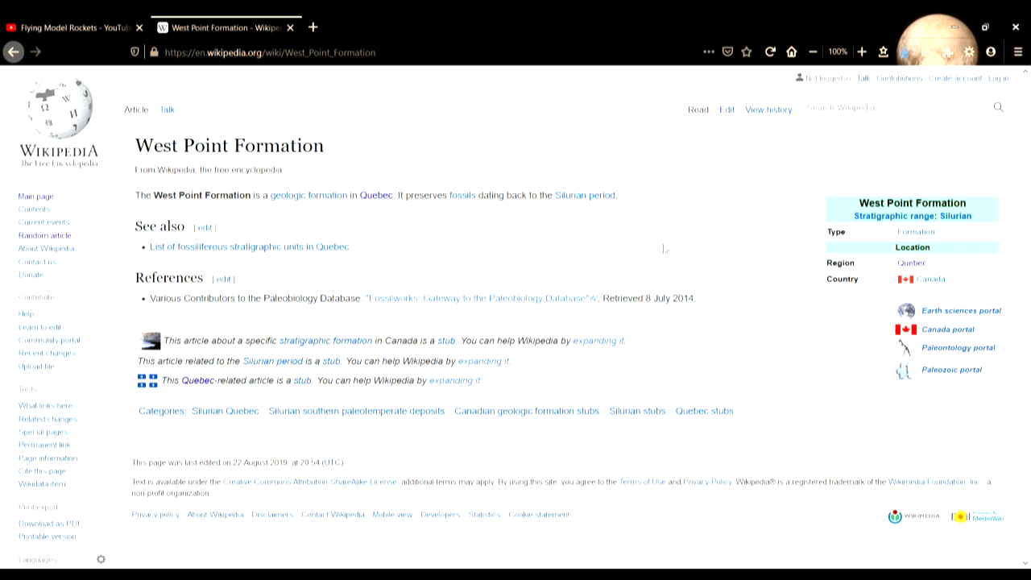
mouse_move(460, 195)
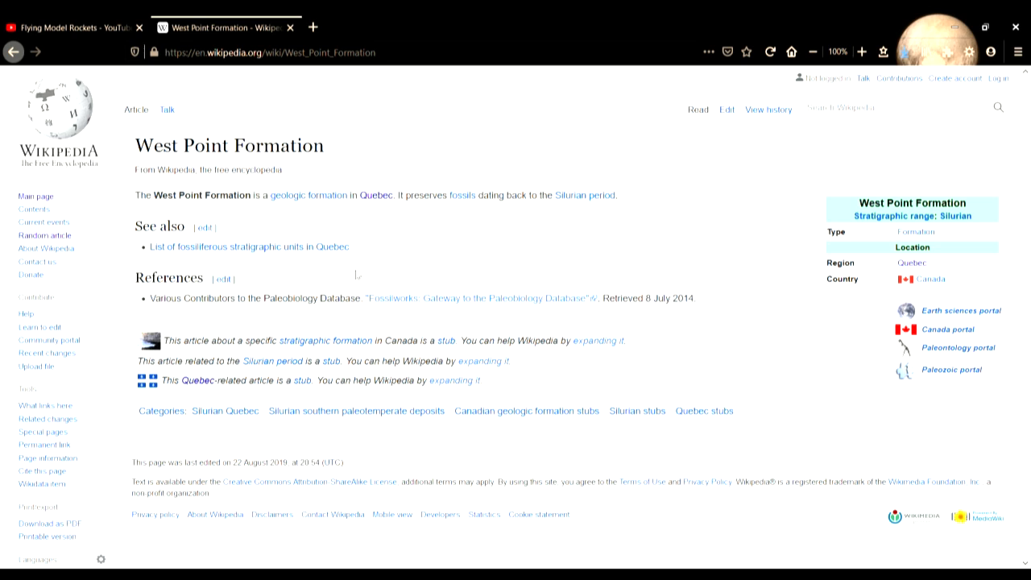
mouse_move(583, 258)
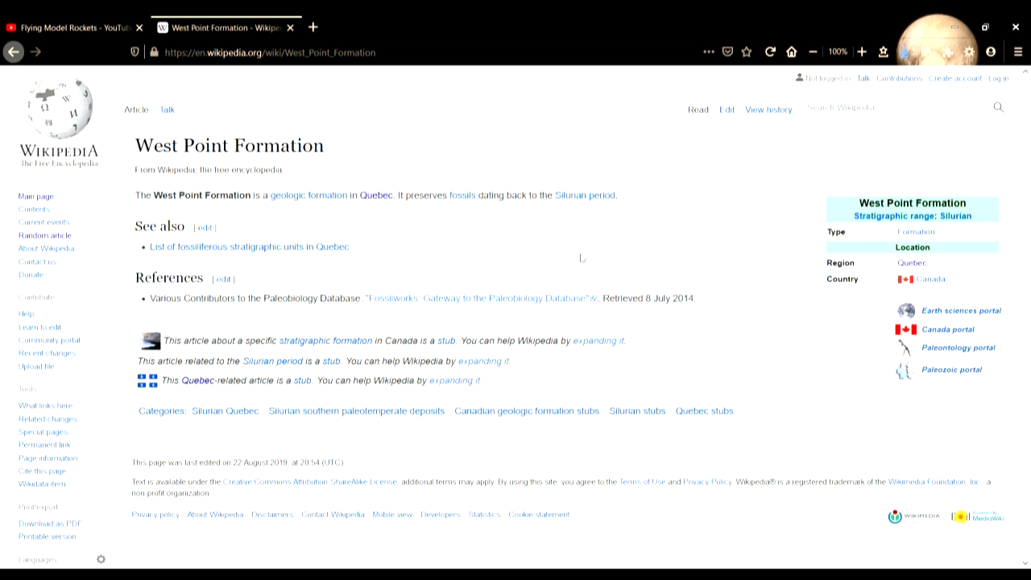
mouse_move(120, 268)
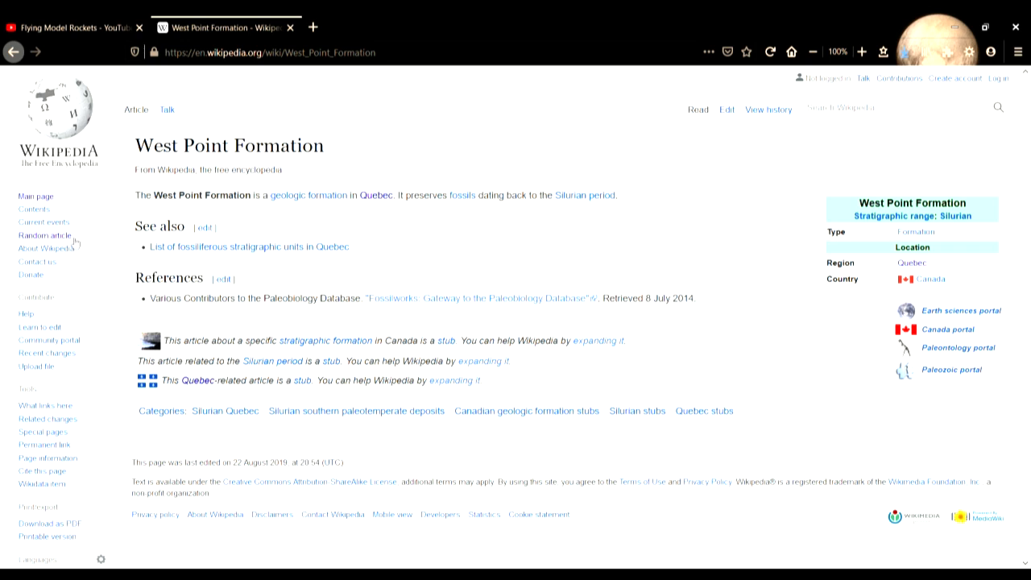
mouse_move(168, 110)
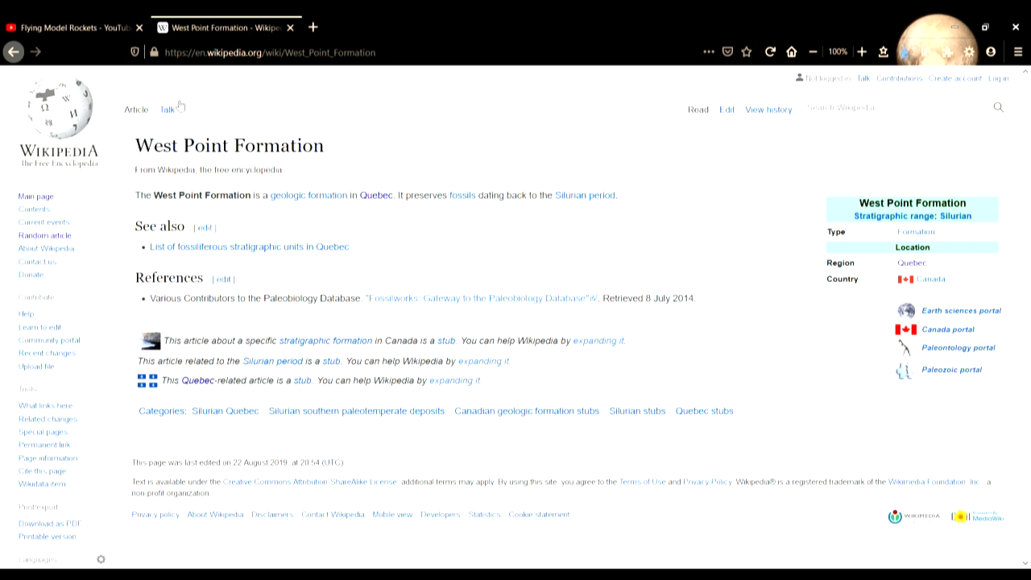
mouse_move(45, 235)
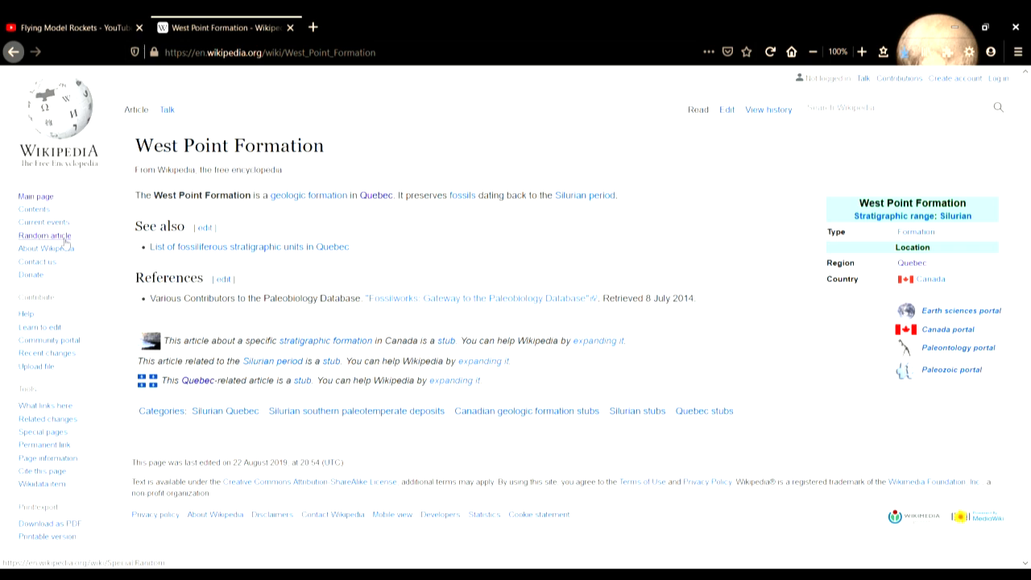
left_click(45, 236)
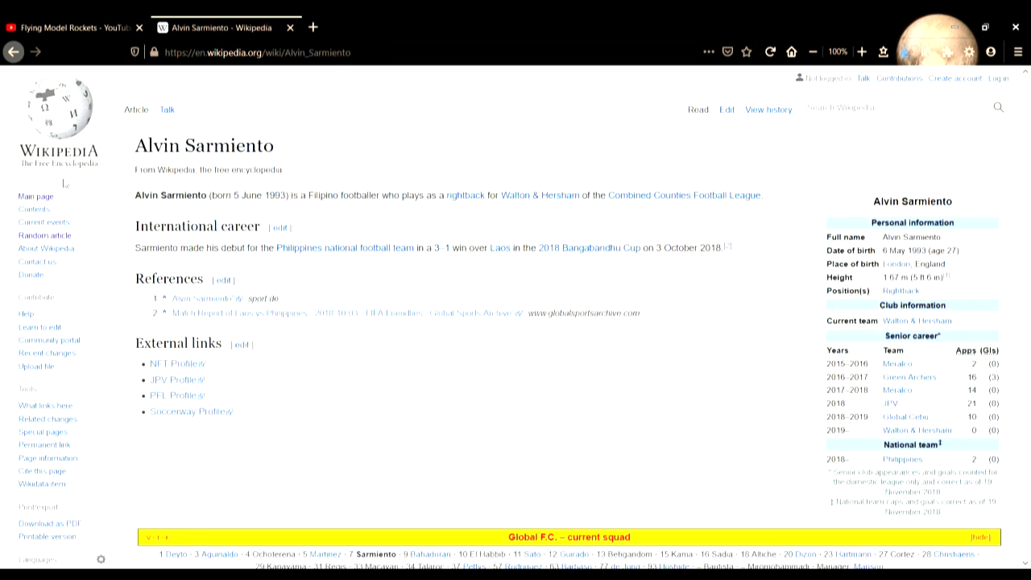
- Load the List of mythologies article and skim down through its contents
left_click(43, 235)
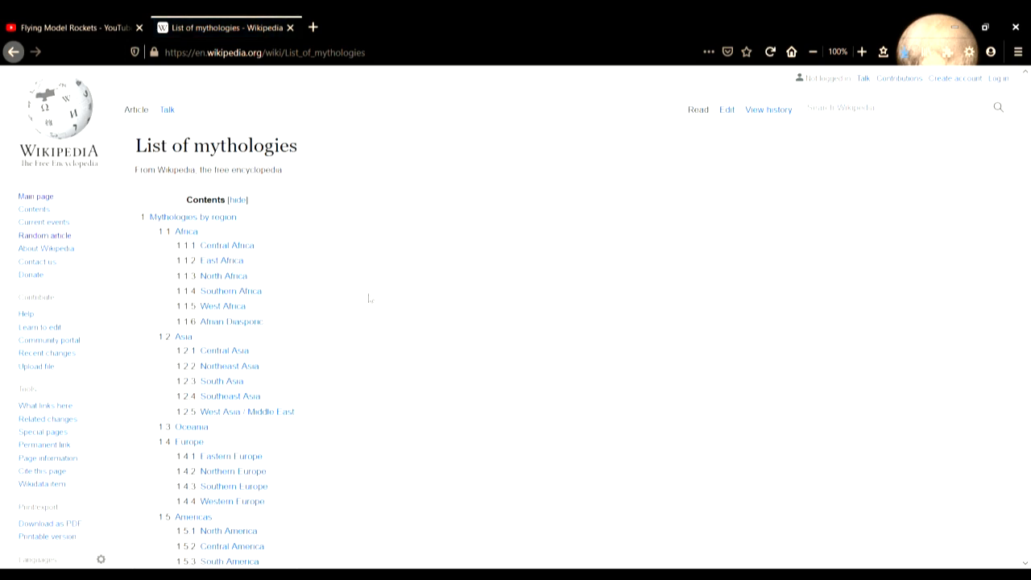
mouse_move(335, 313)
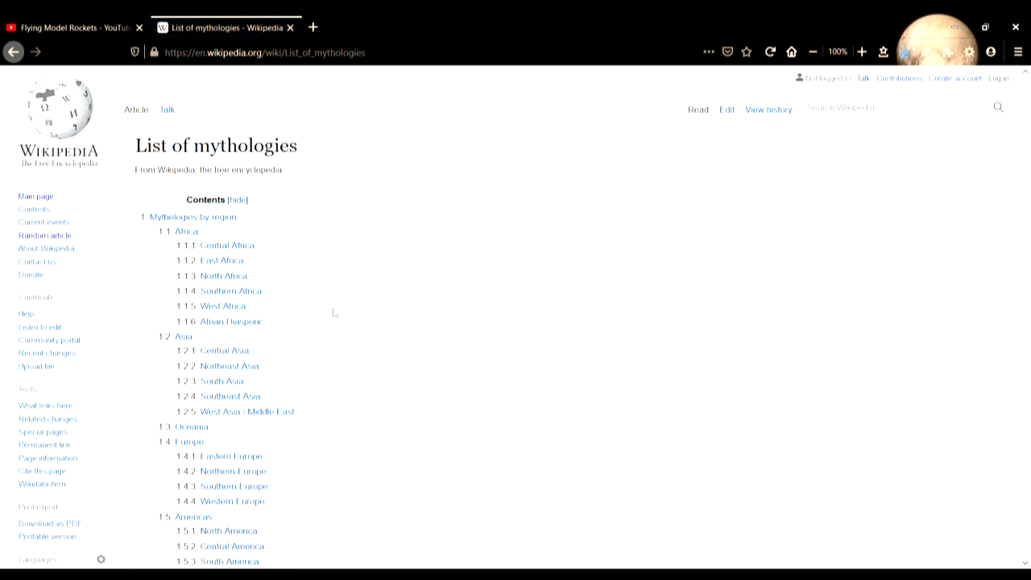
scroll("down", 3)
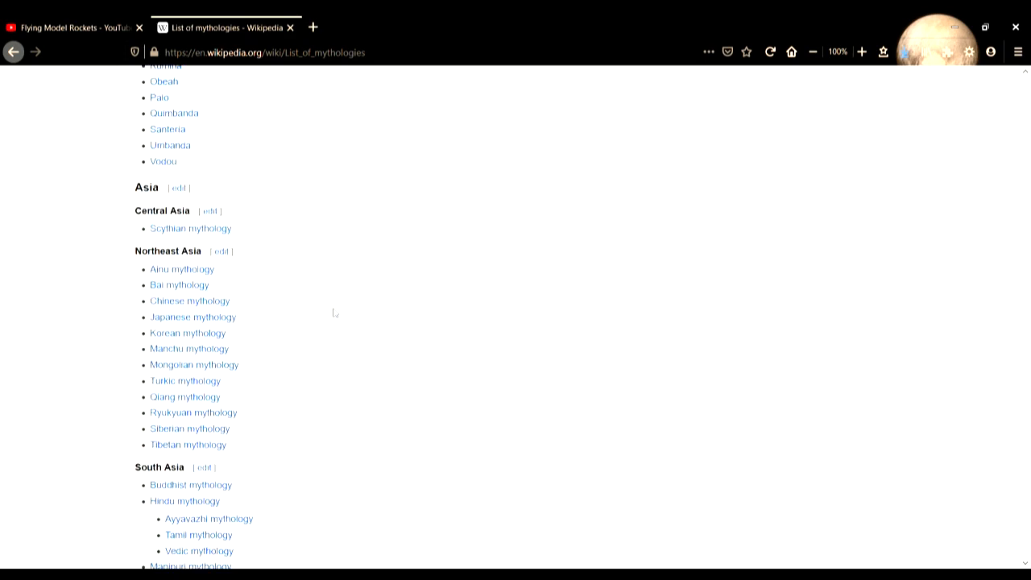
scroll("down", 3)
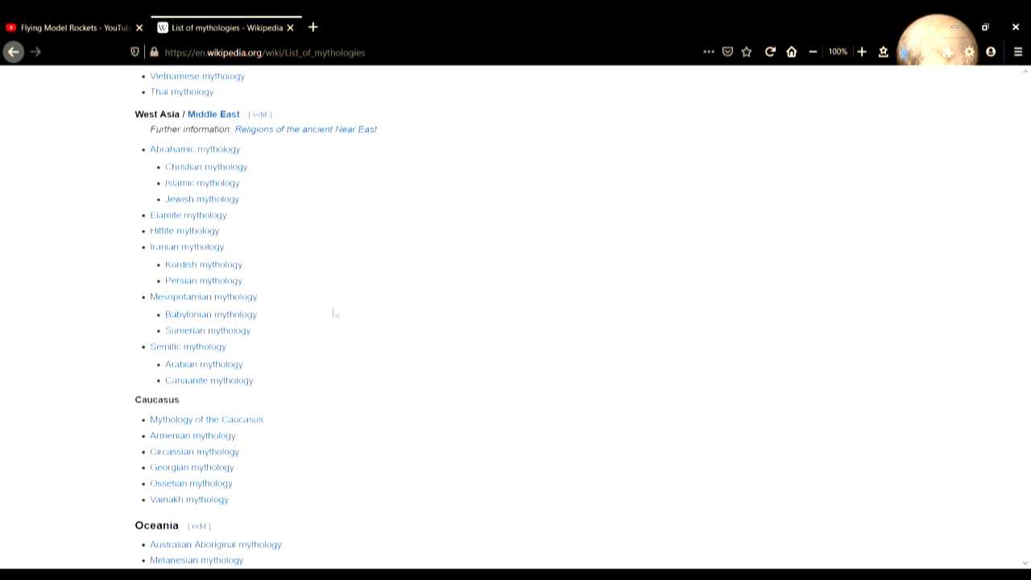
scroll("up", 3)
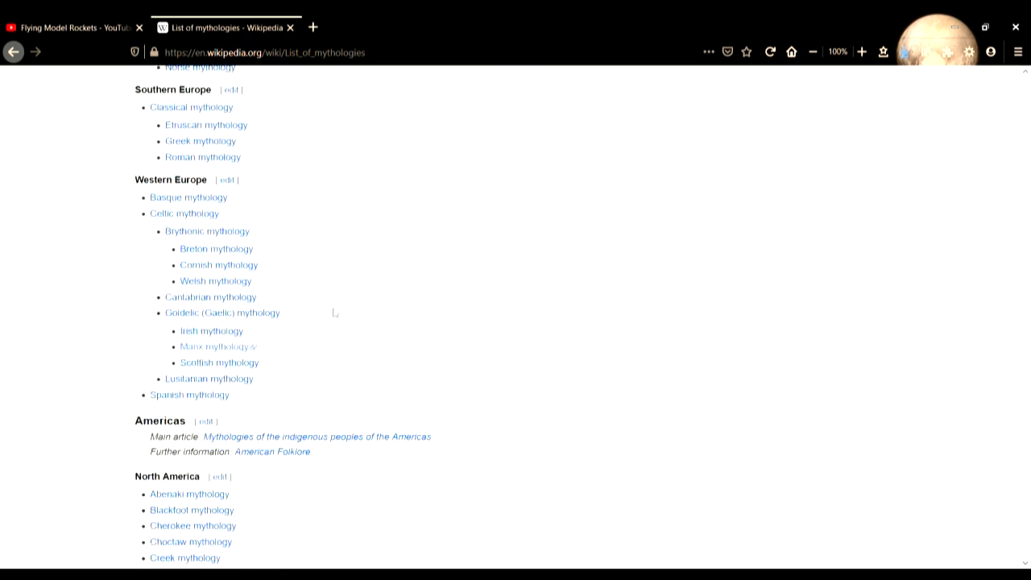
scroll("down", 3)
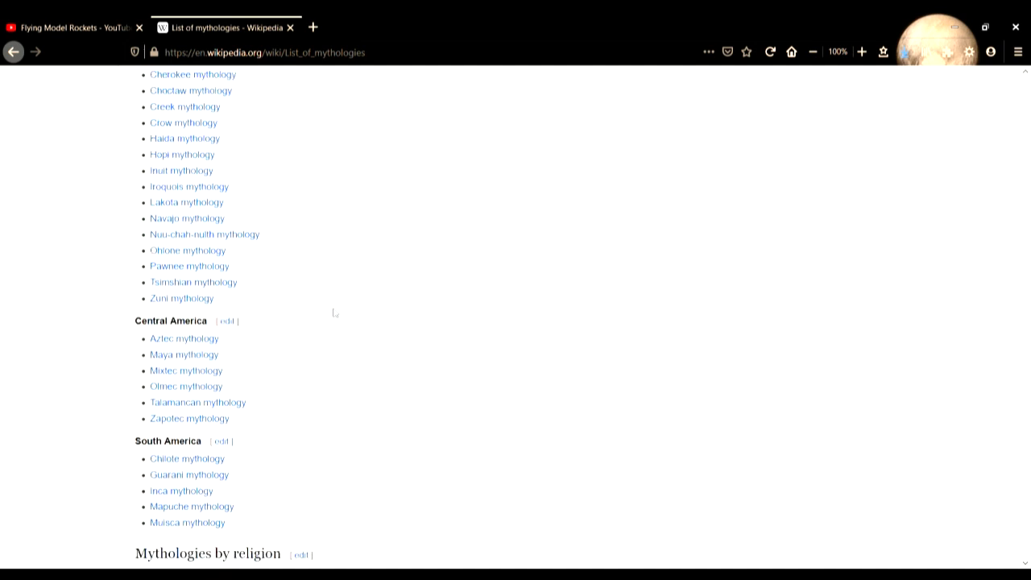
scroll("down", 3)
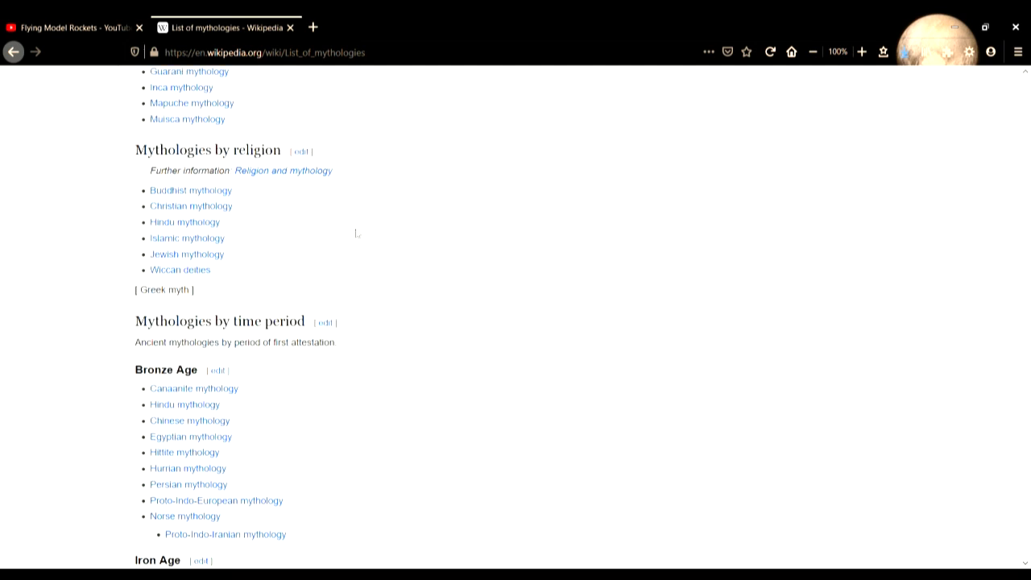
scroll("down", 3)
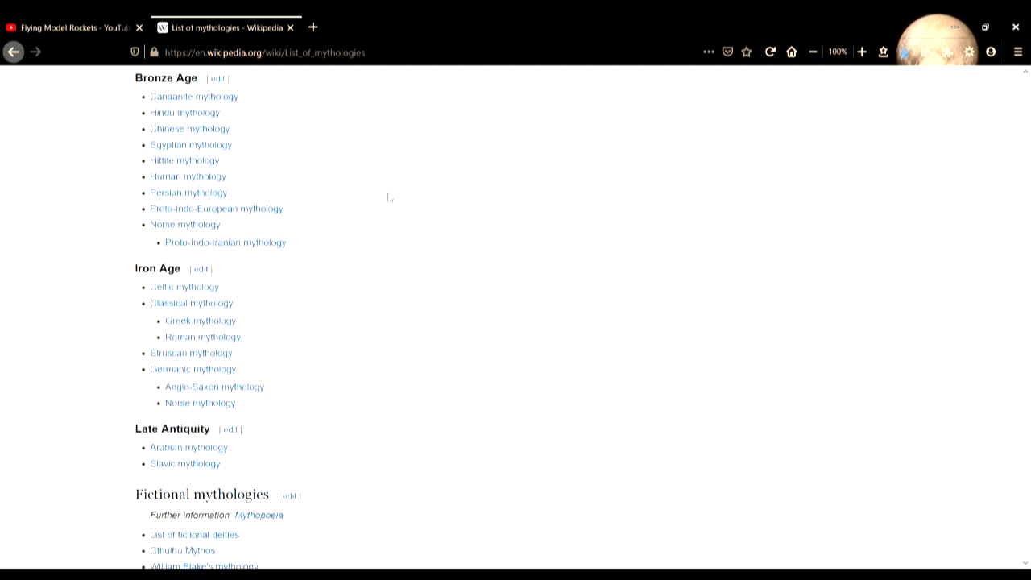
scroll("up", 3)
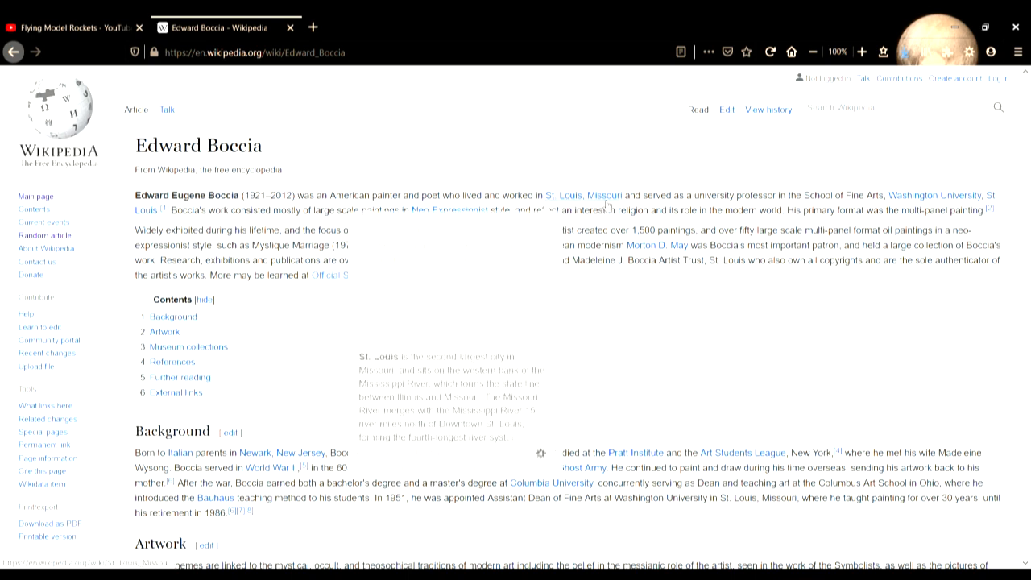
mouse_move(564, 195)
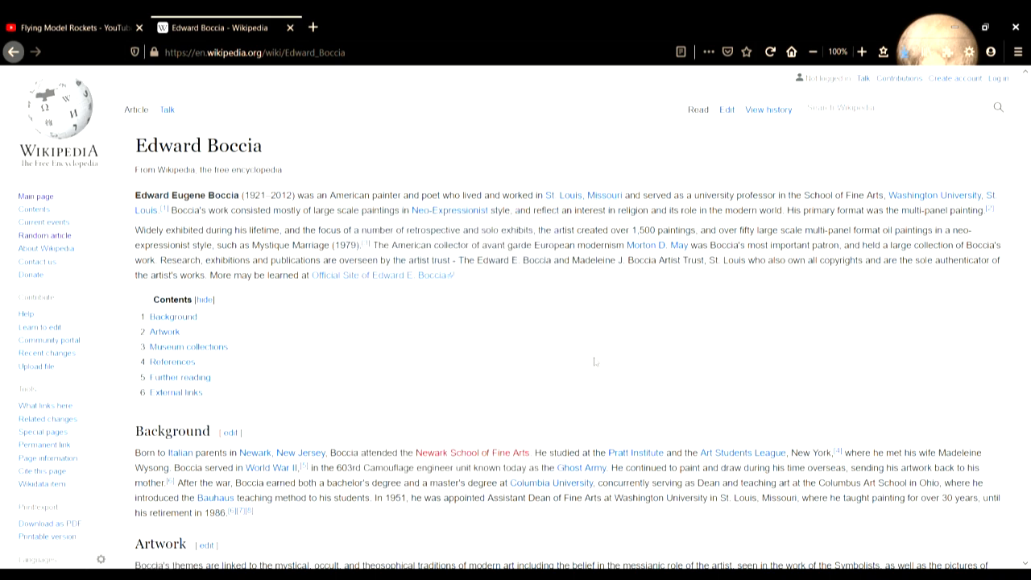
- Skim the Edward Boccia article down to its References section and back
scroll("down", 3)
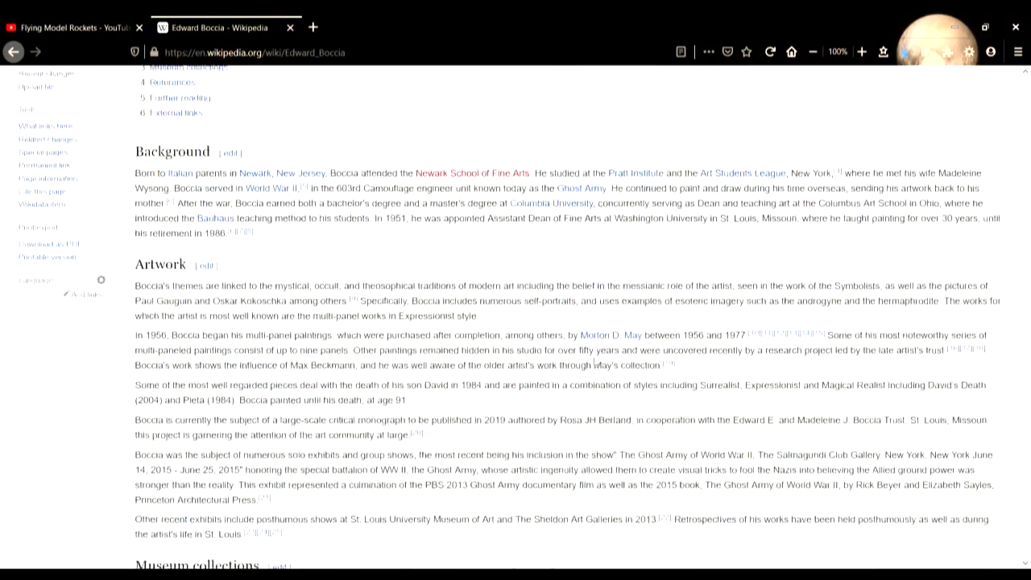
scroll("up", 3)
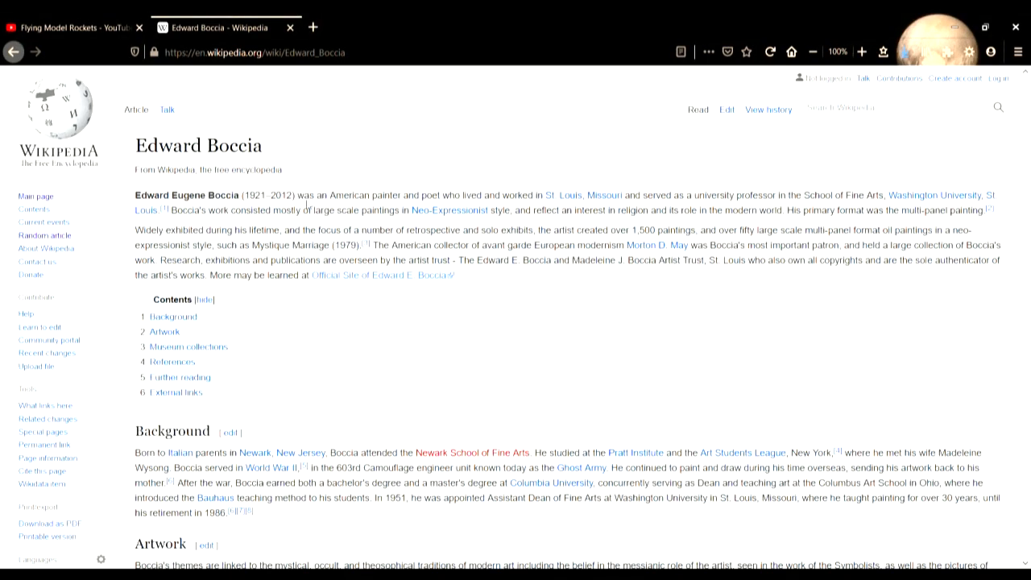
scroll("down", 3)
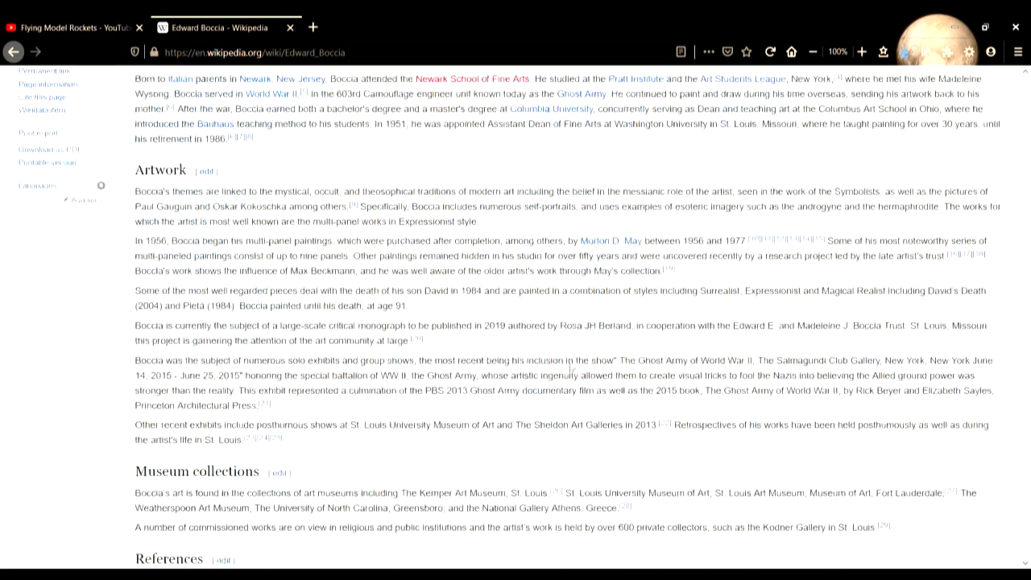
scroll("down", 3)
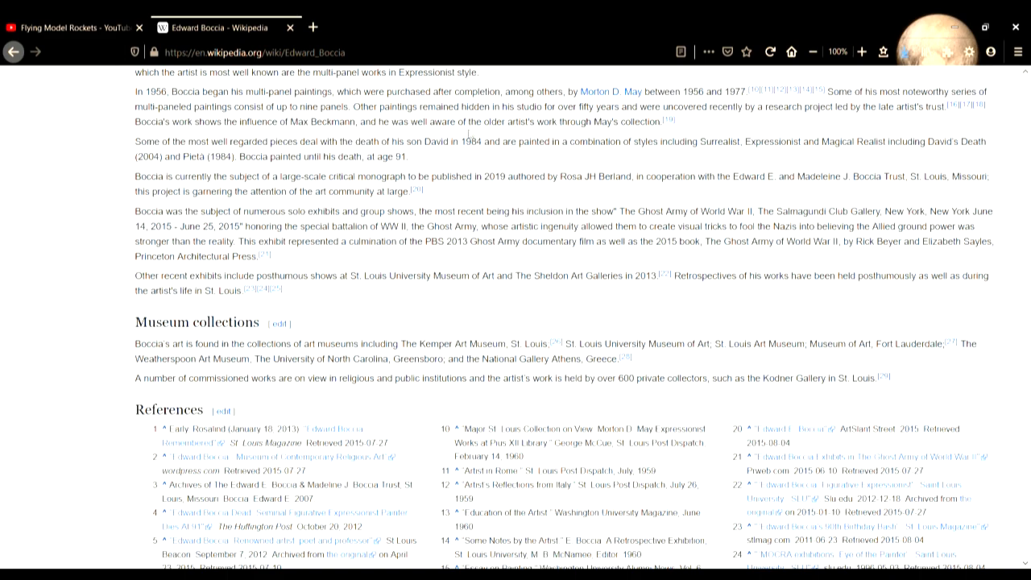
scroll("up", 3)
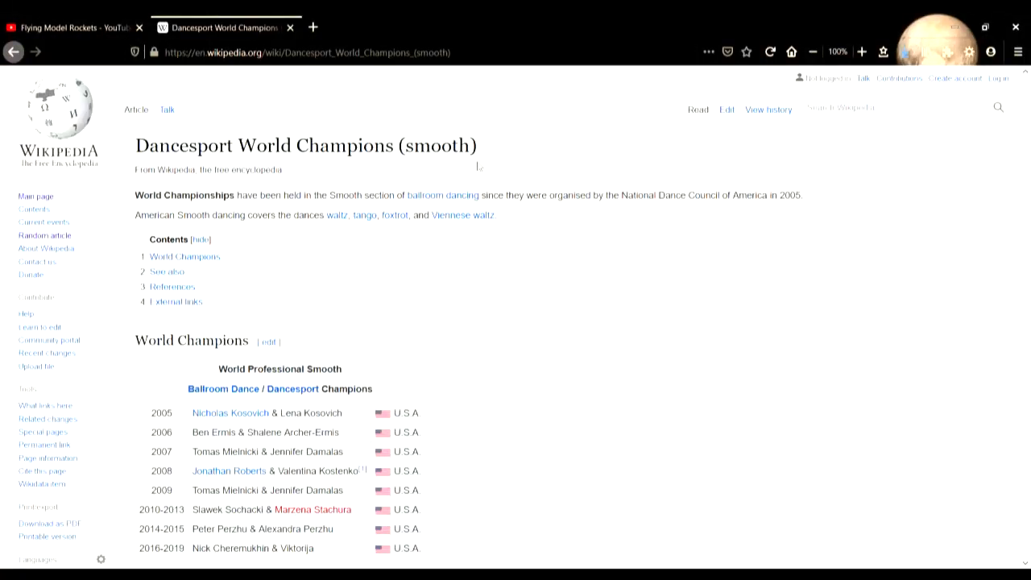
- Skim the Dancesport World Champions (smooth) stub to its end and back to the top
scroll("down", 3)
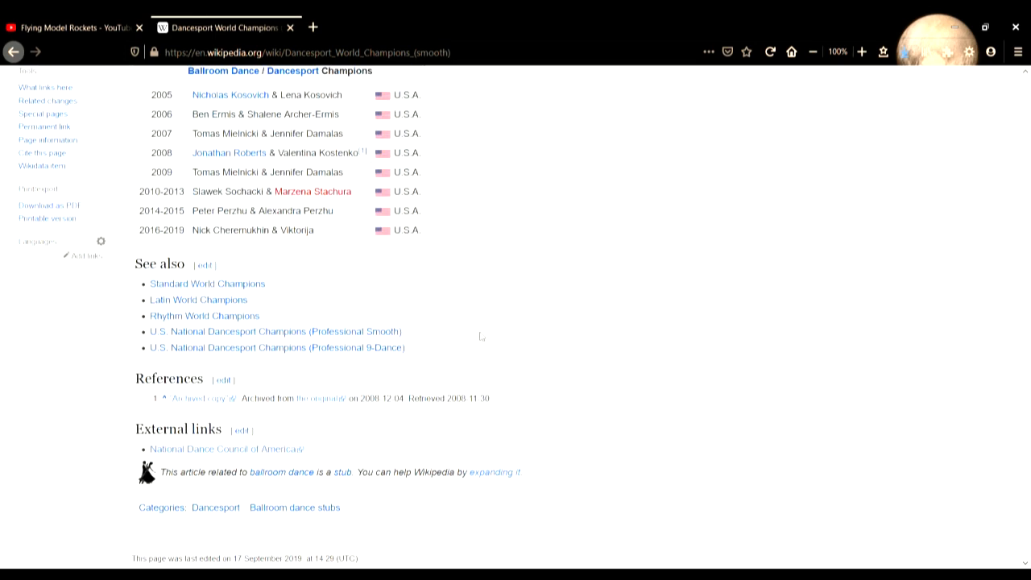
scroll("up", 3)
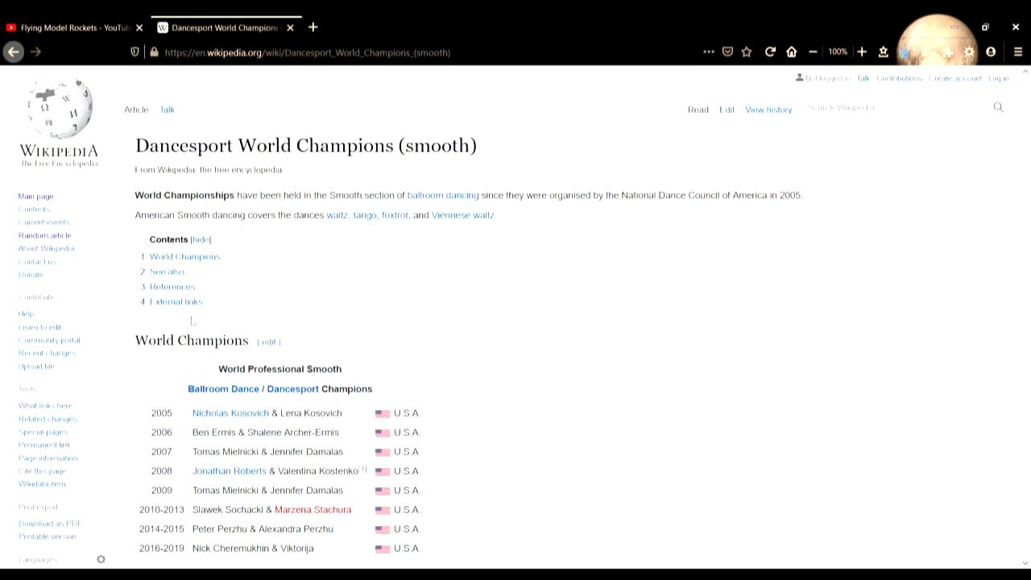
mouse_move(45, 235)
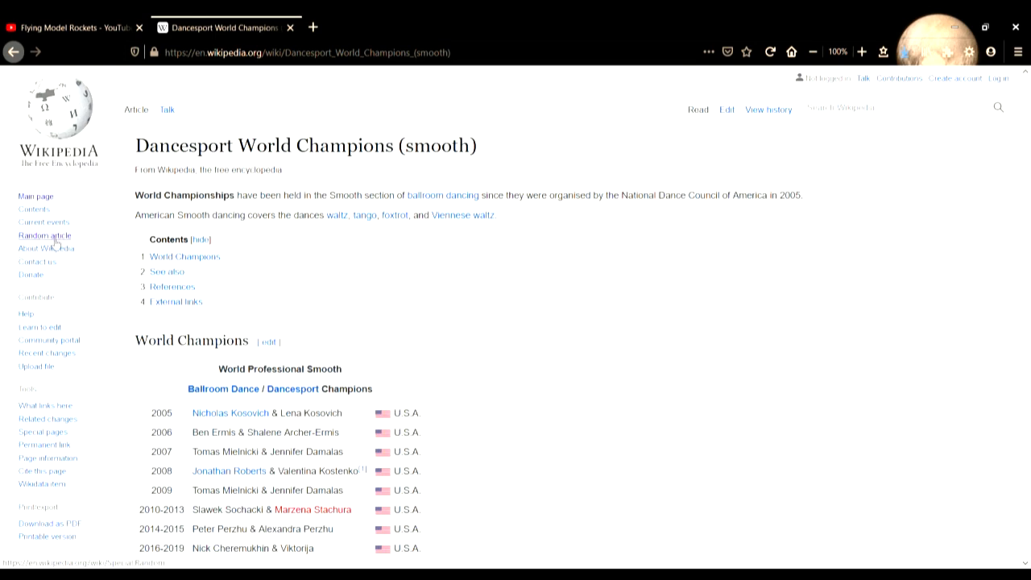
- Load the Balzac blanc article, view its Chenin blanc grape illustration full-size, and return
left_click(43, 236)
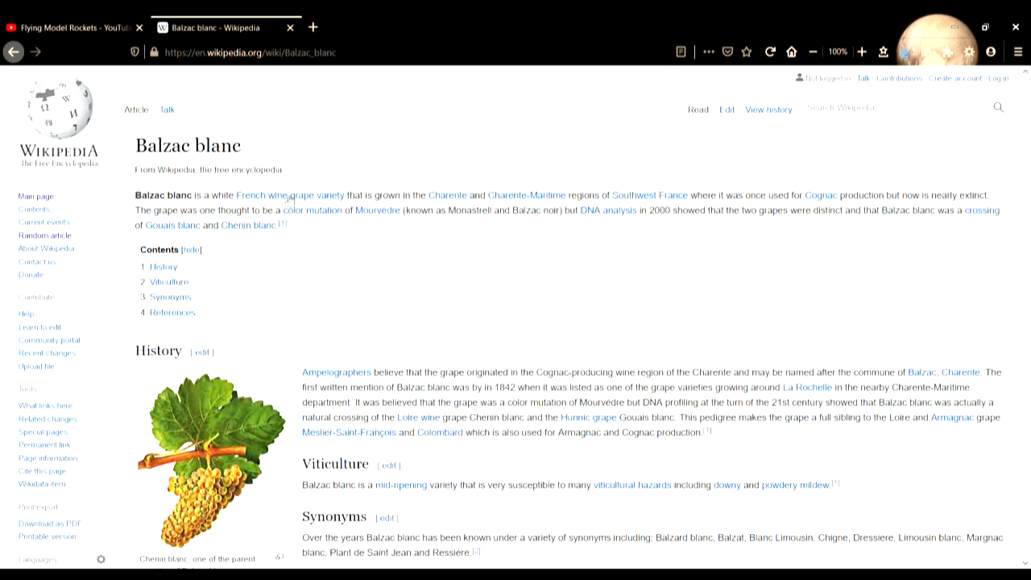
mouse_move(390, 301)
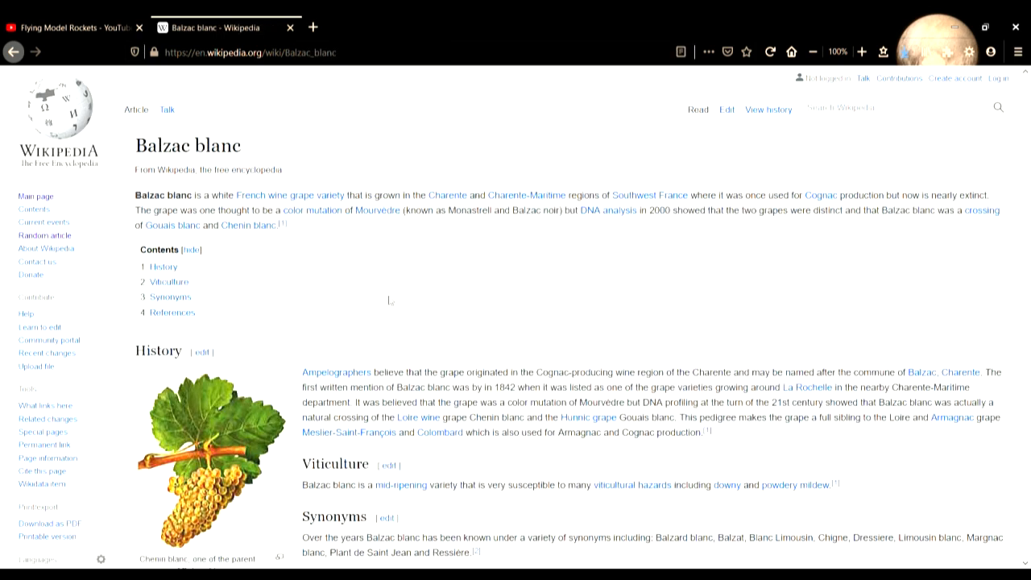
scroll("down", 3)
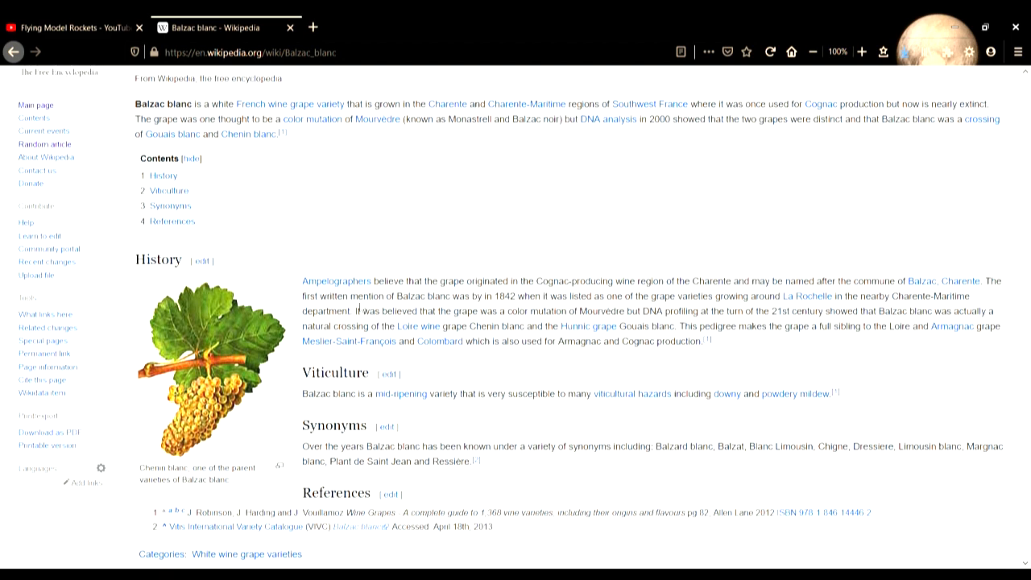
scroll("down", 3)
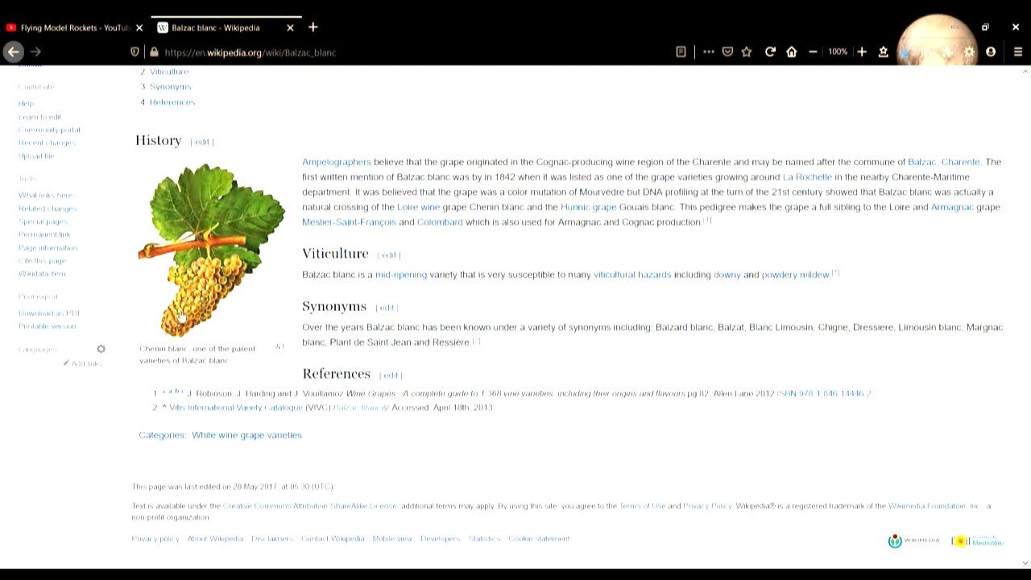
left_click(213, 250)
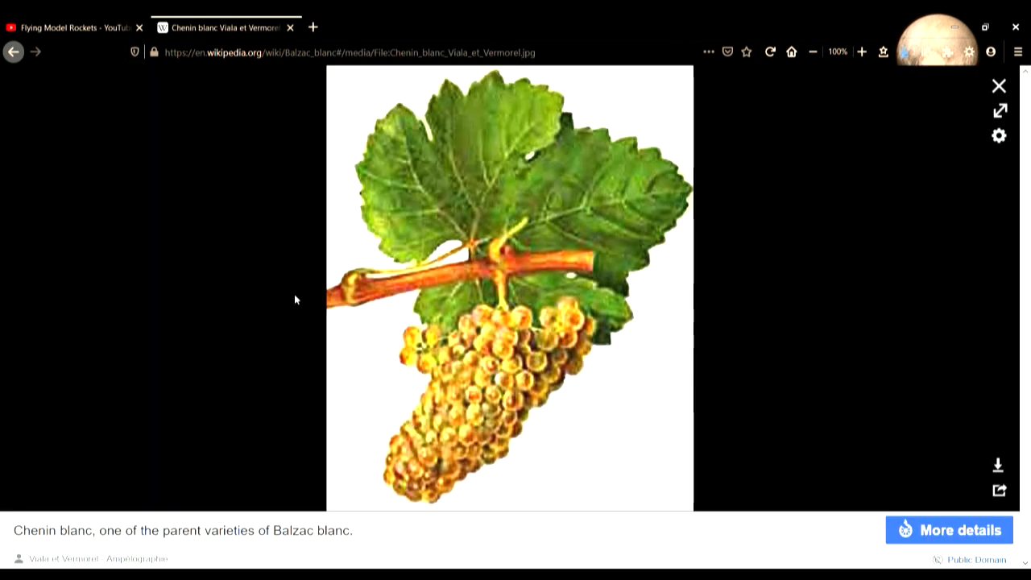
mouse_move(87, 150)
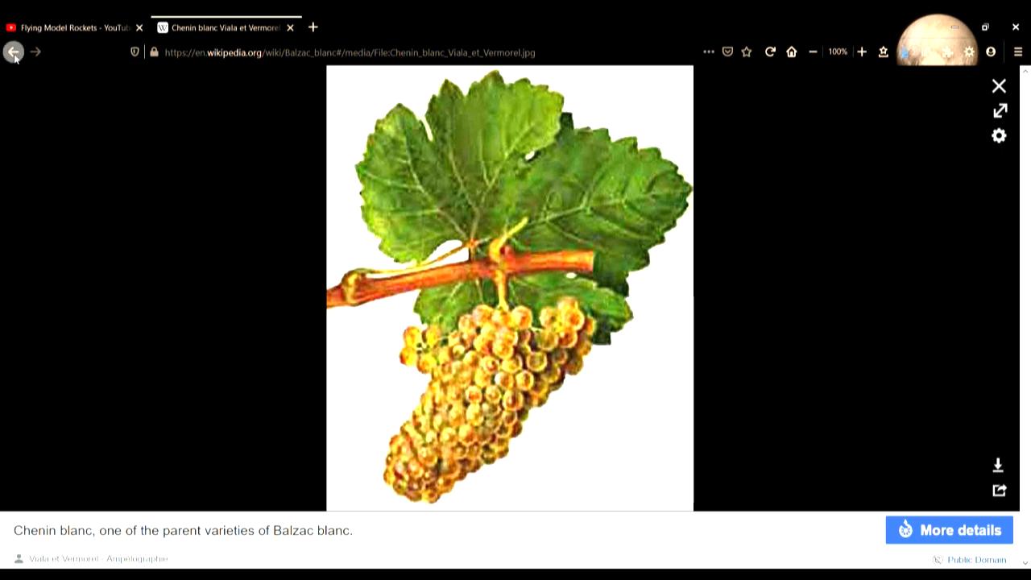
left_click(13, 51)
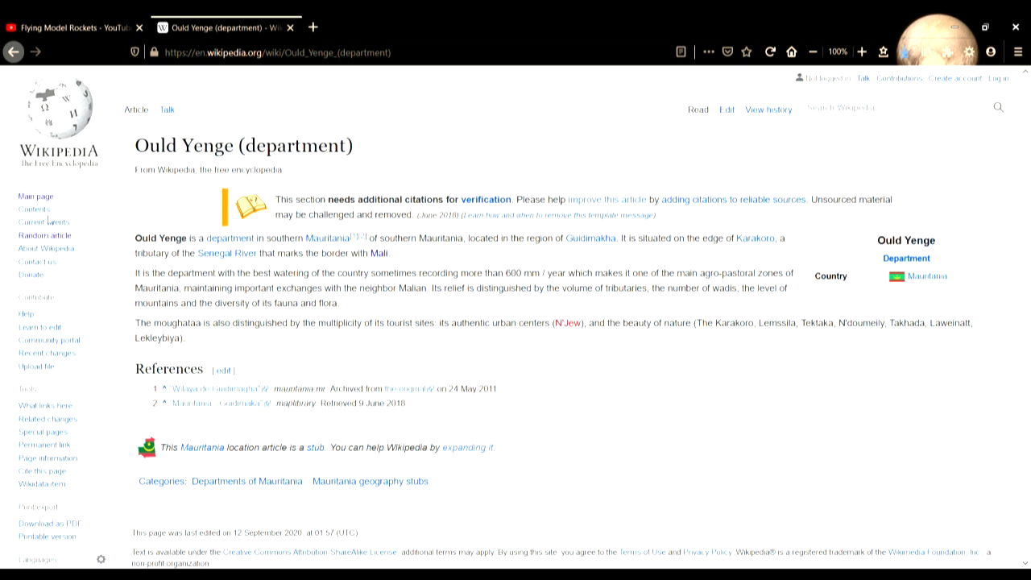
- Load two more random articles, passing Crank the System to reach Lalbagh Fort
left_click(44, 236)
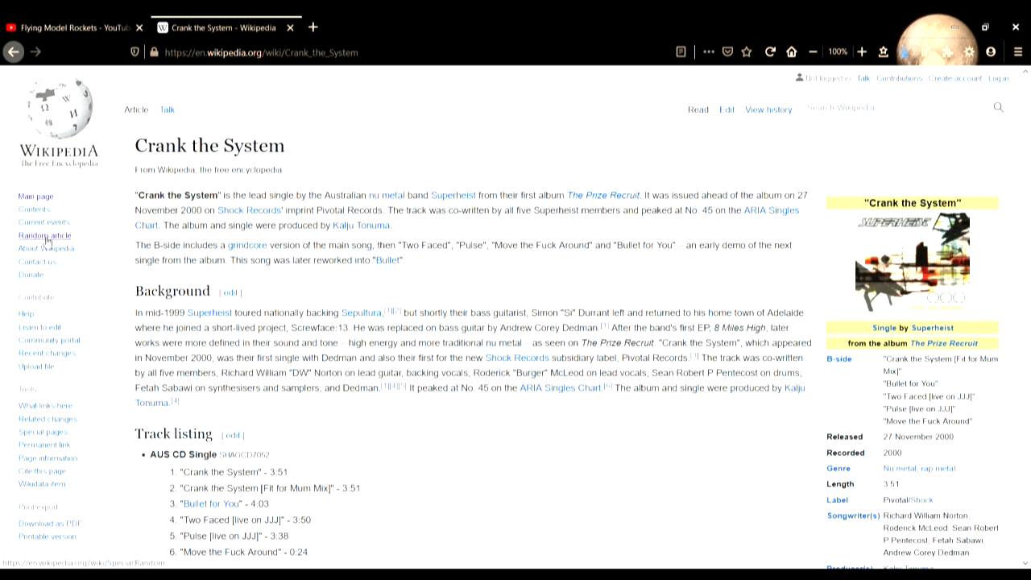
left_click(44, 236)
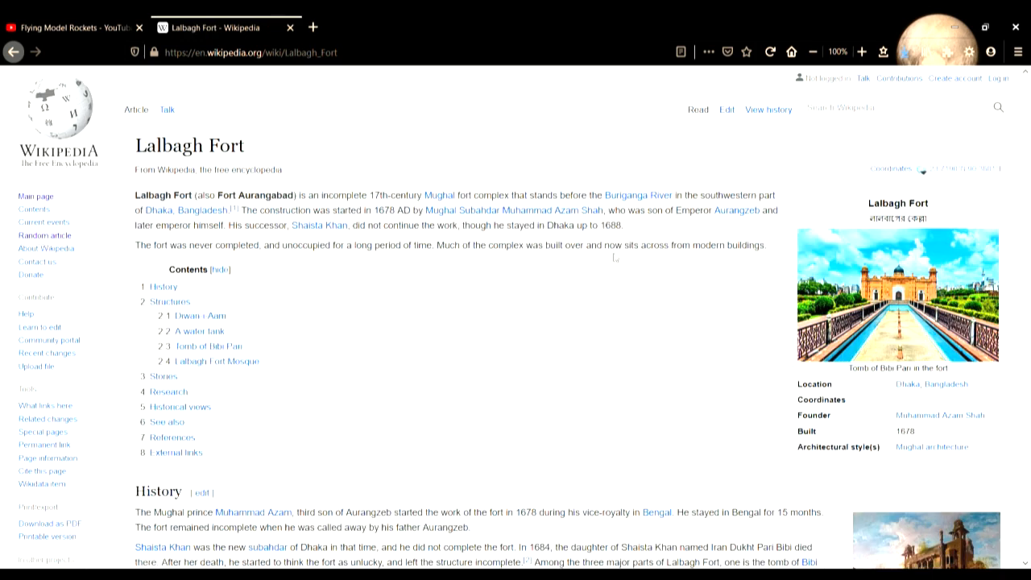
- Enlarge the Lalbagh Fort infobox photo in the media viewer
left_click(896, 295)
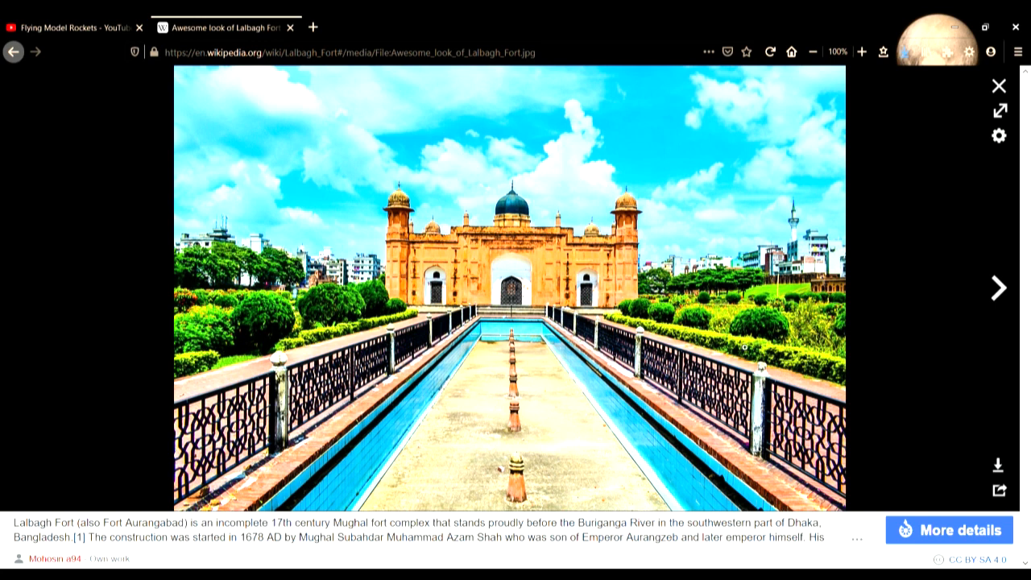
mouse_move(664, 208)
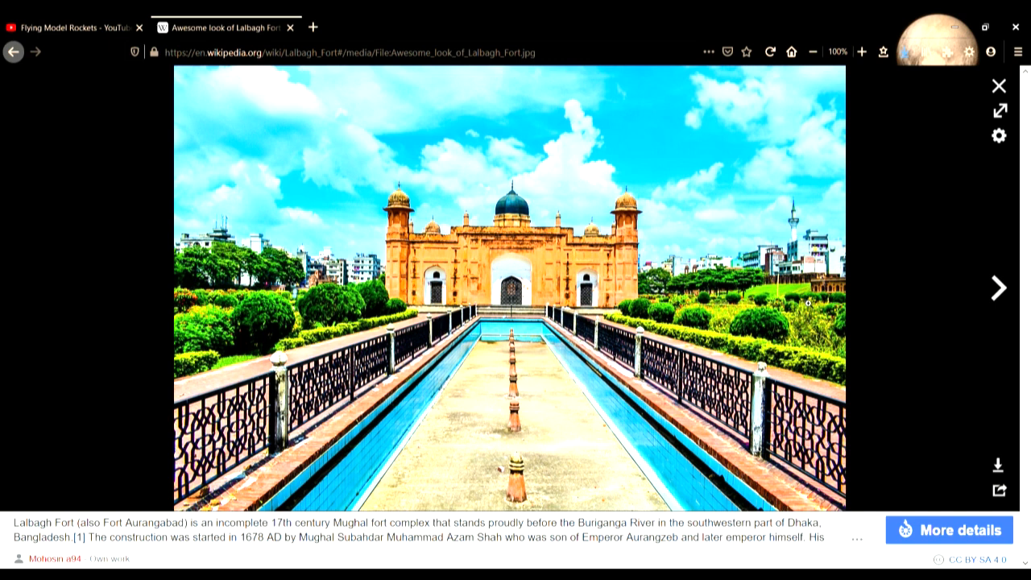
mouse_move(886, 350)
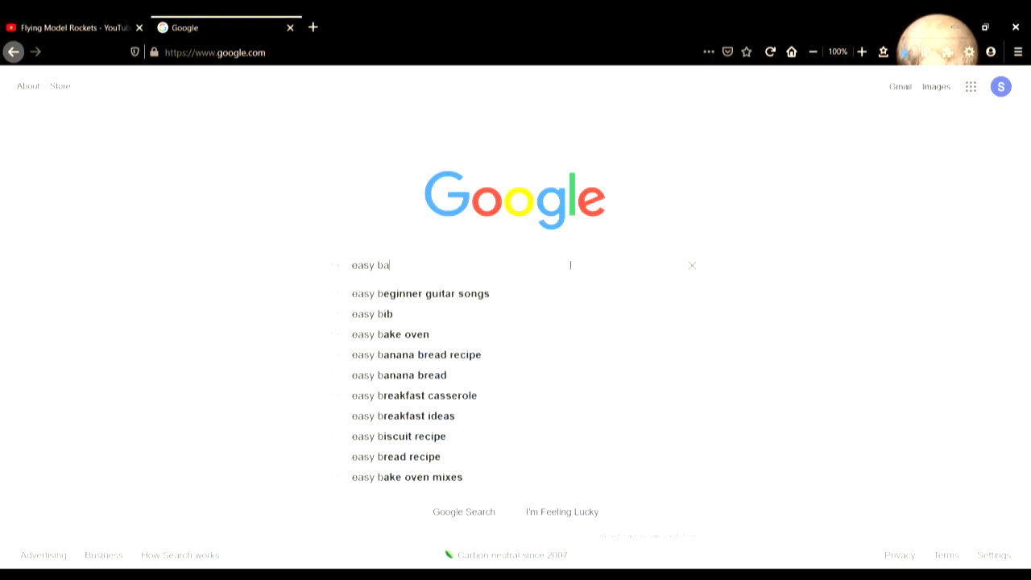
- Search Google for 'easy banana muffin recipe' and open a recipe result
type("nana m")
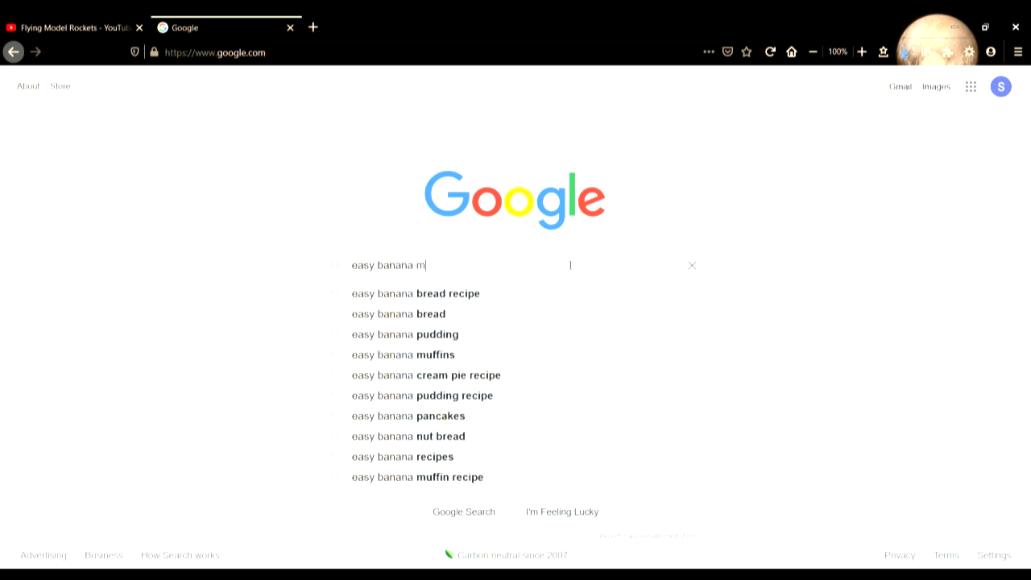
type("uffin recipe")
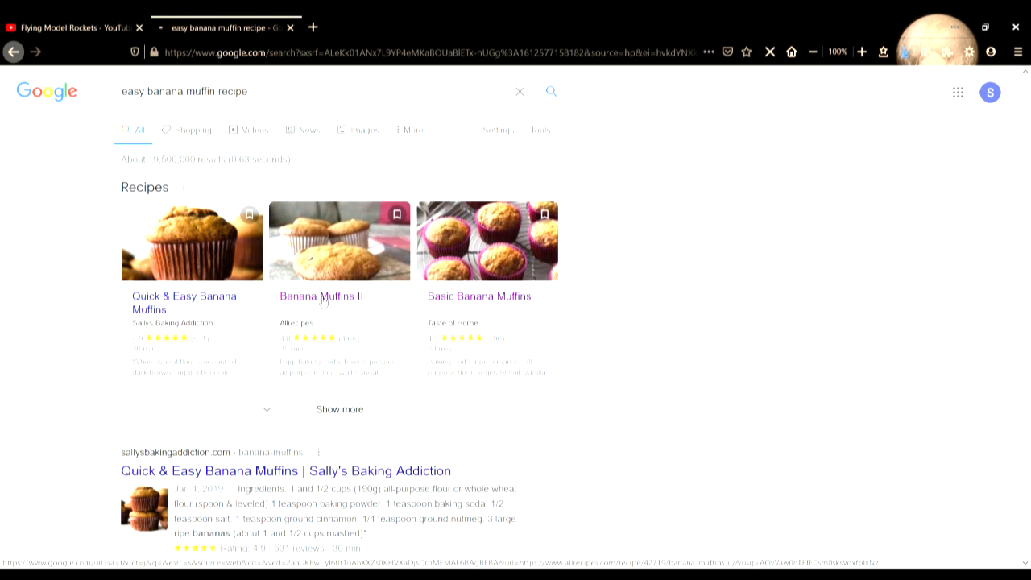
left_click(321, 297)
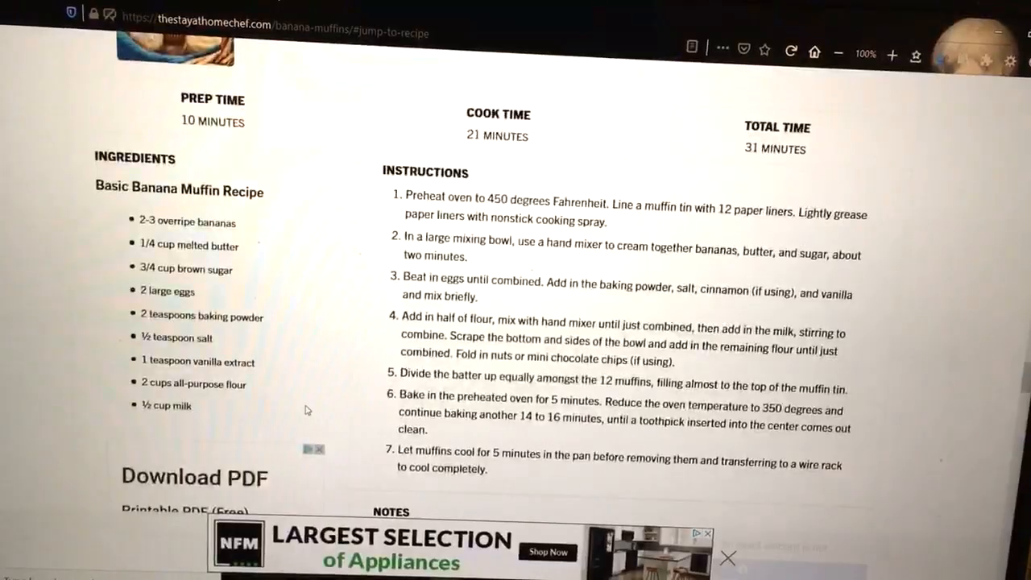
- Scroll the Basic Banana Muffin Recipe down through Ingredients and Instructions to the notes
scroll("down", 3)
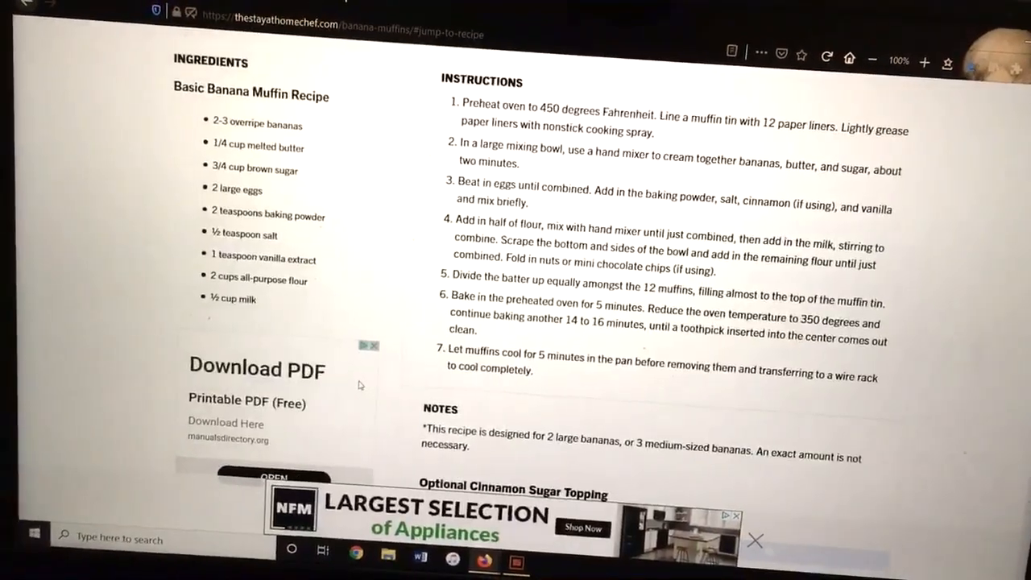
scroll("down", 3)
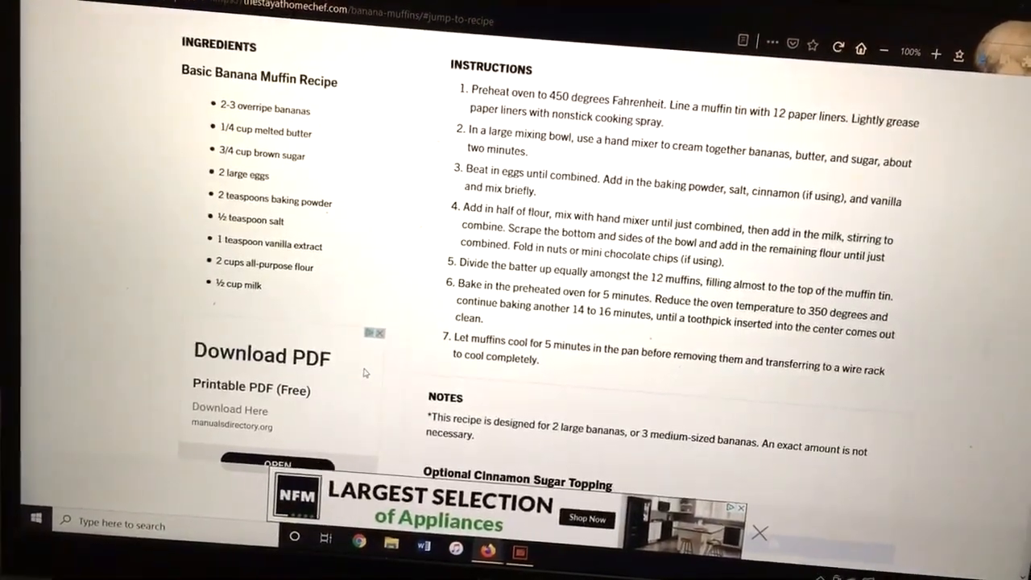